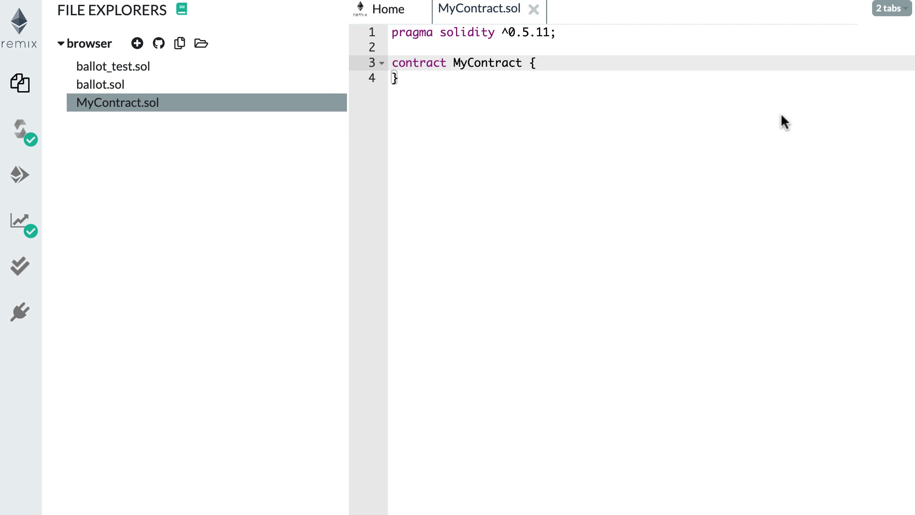
- Place the cursor inside the empty MyContract body to start adding declarations
click(532, 63)
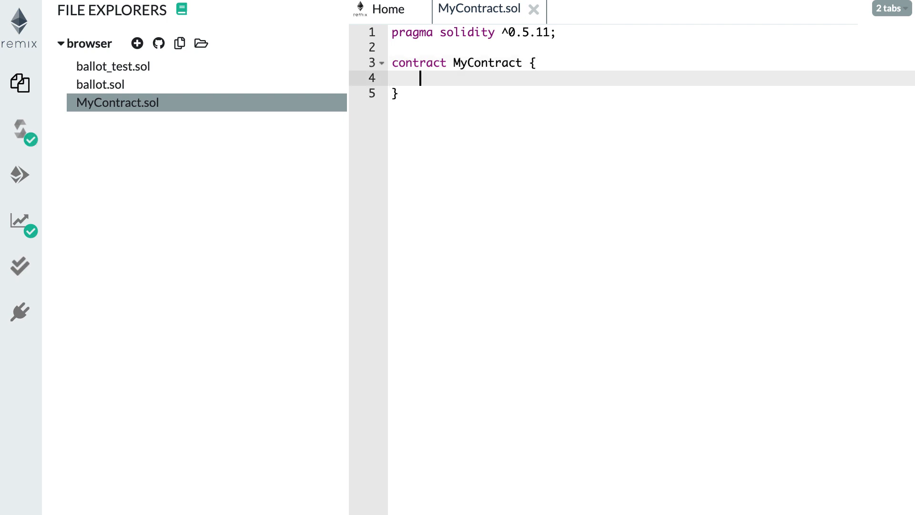
- Add section comments //1. fixed-size types, //2. variable-size types and //3. user-defined data
text(//1.)
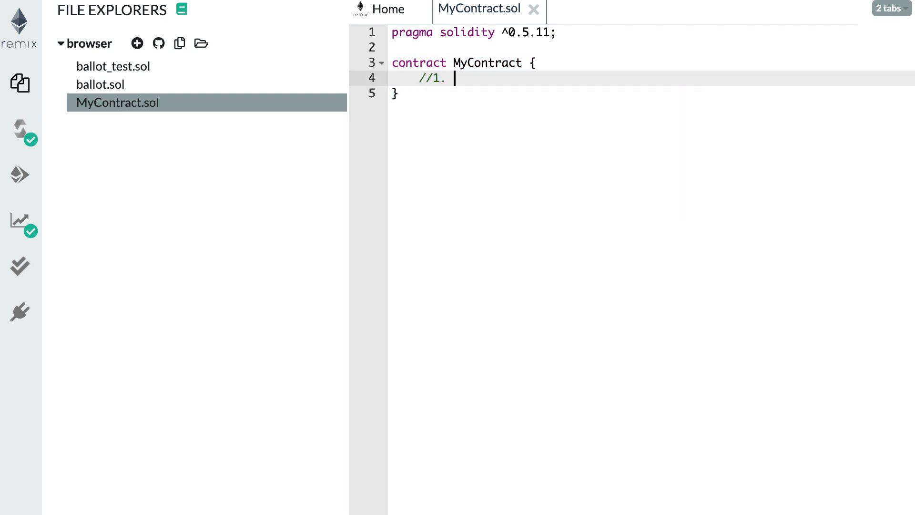
text(fixed-size types)
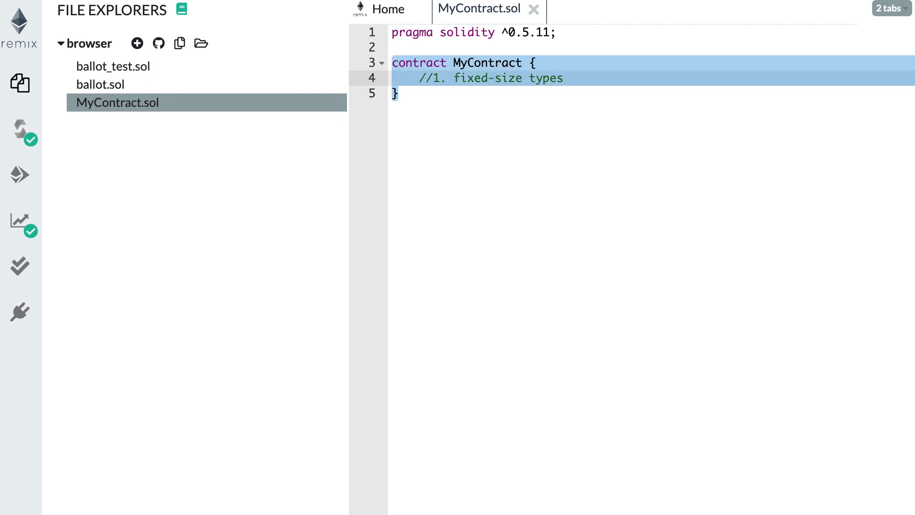
text(/)
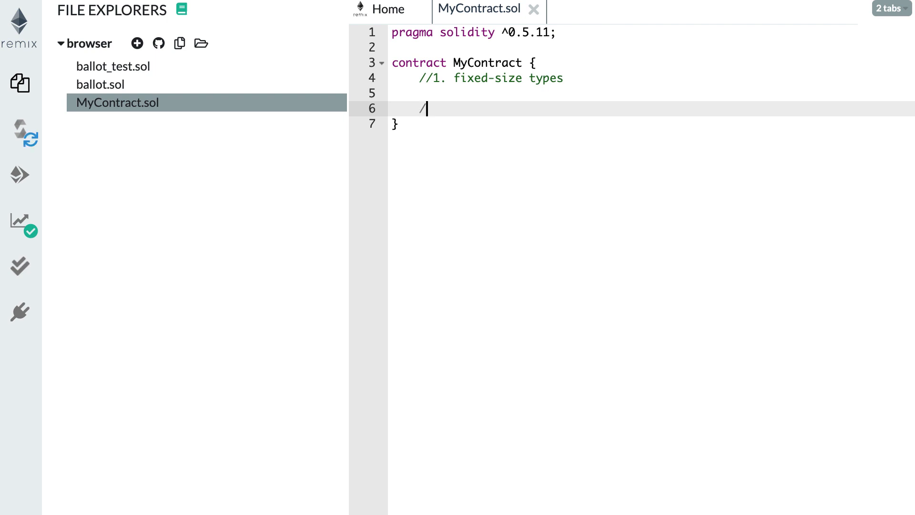
text(/2. variable-size types)
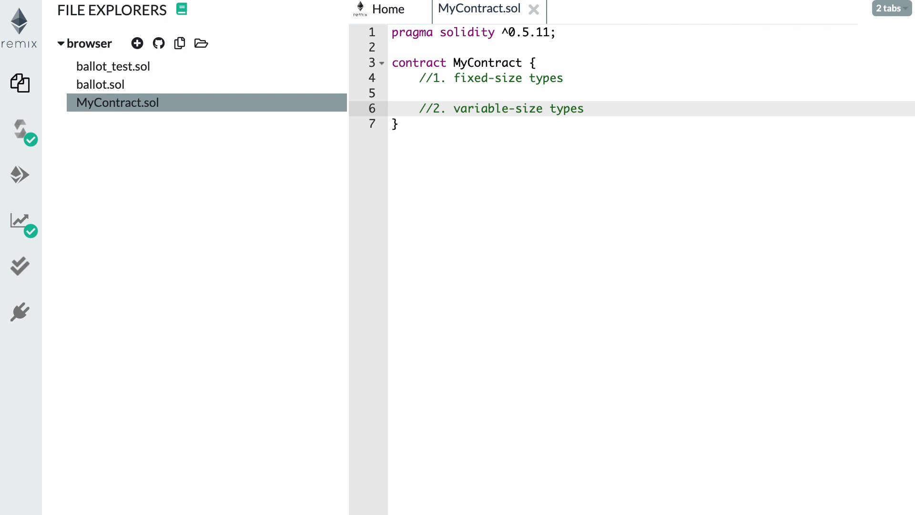
key(Enter)
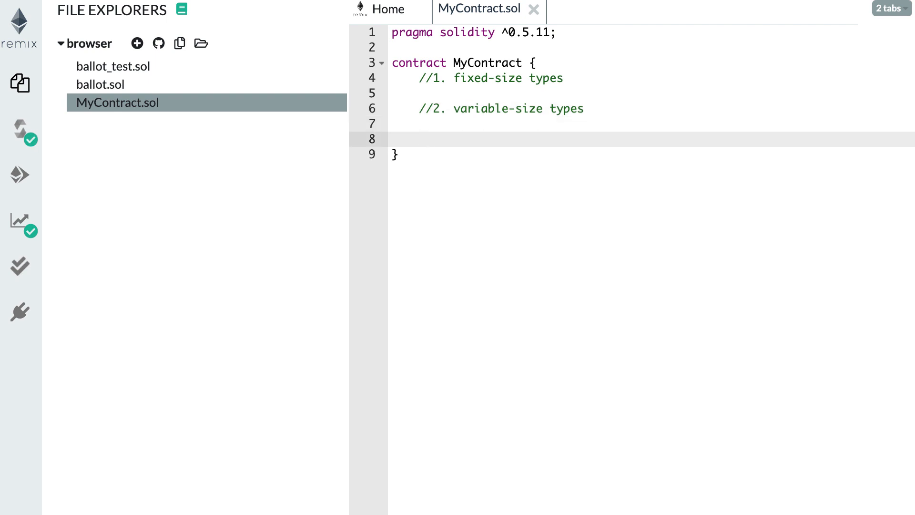
text(//3. user-)
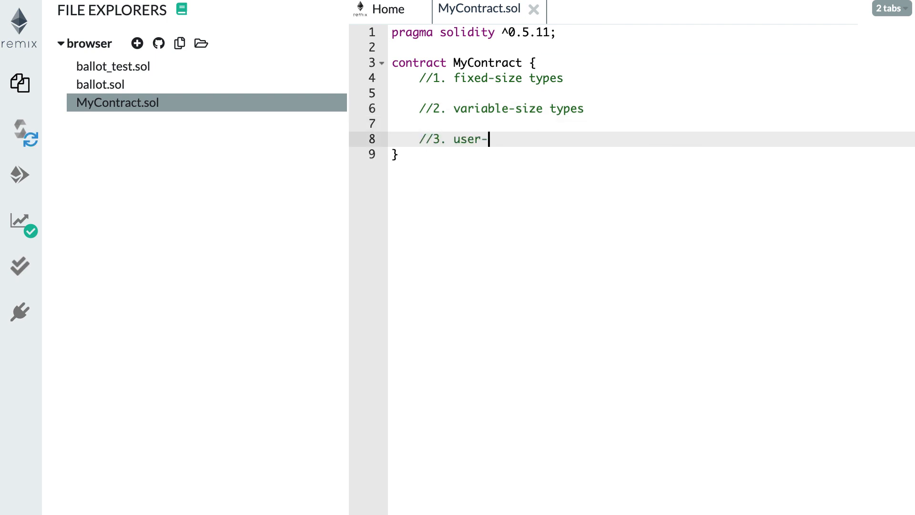
text(defined da)
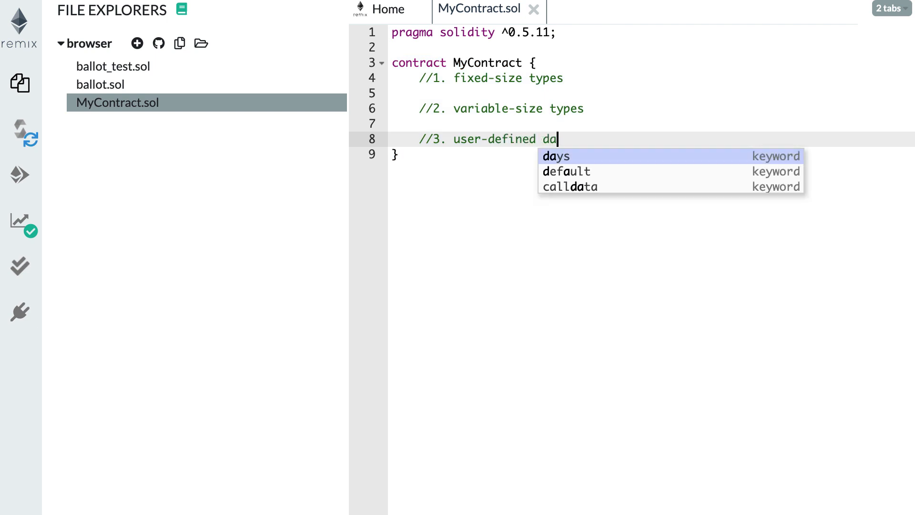
text(ta)
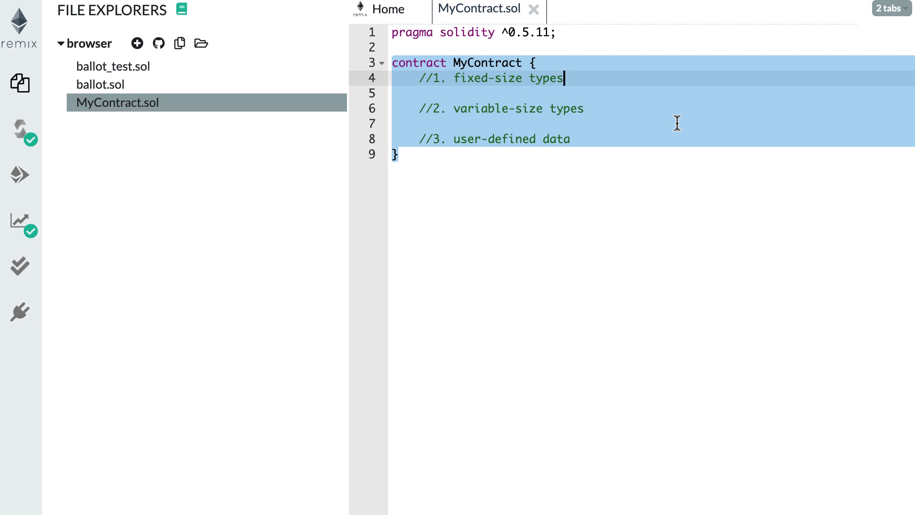
- Declare bool isReady; under the fixed-size types comment, removing the stray 'true/' text
key(Enter)
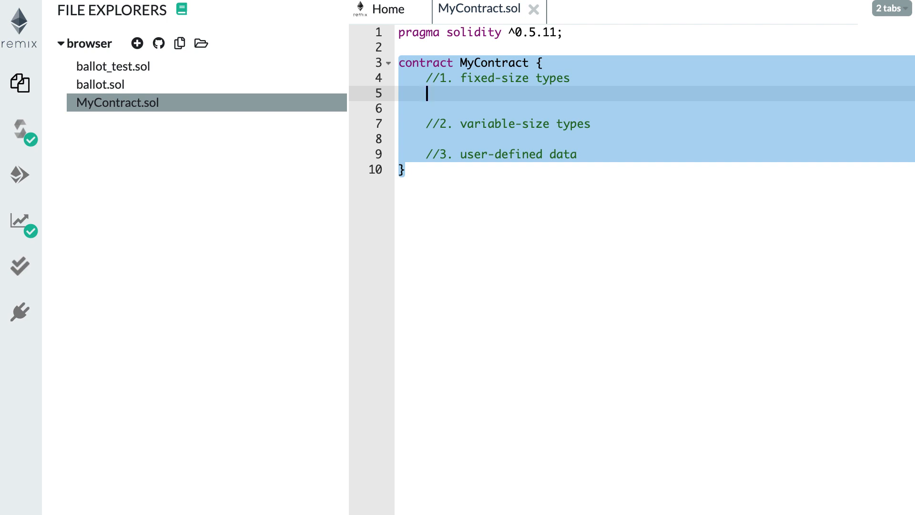
text(bool)
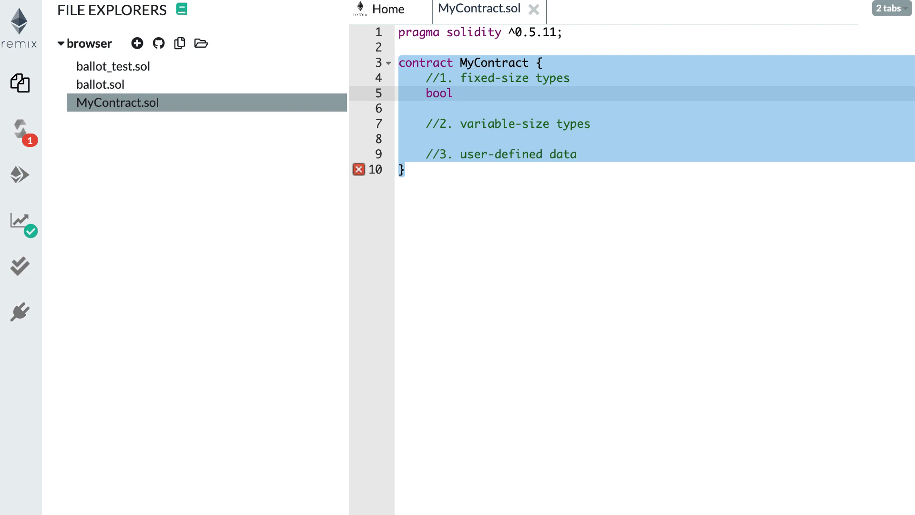
text(is)
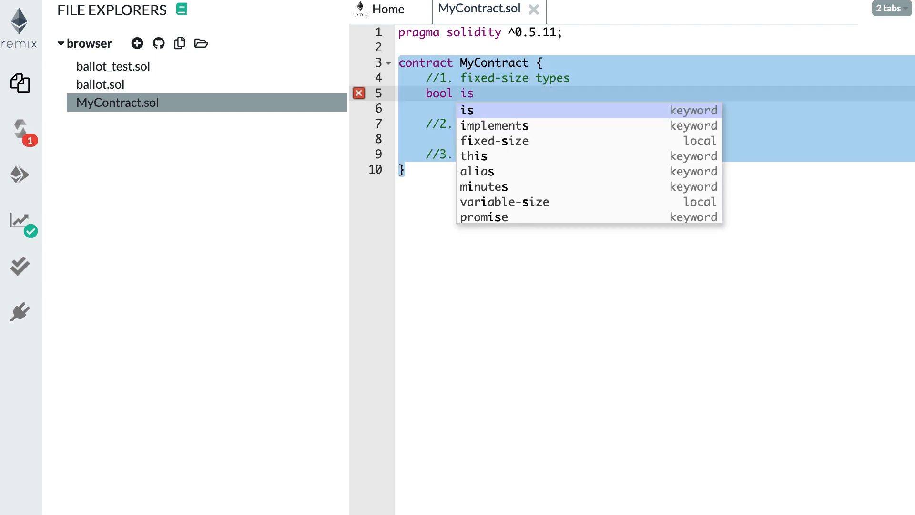
text(Ra)
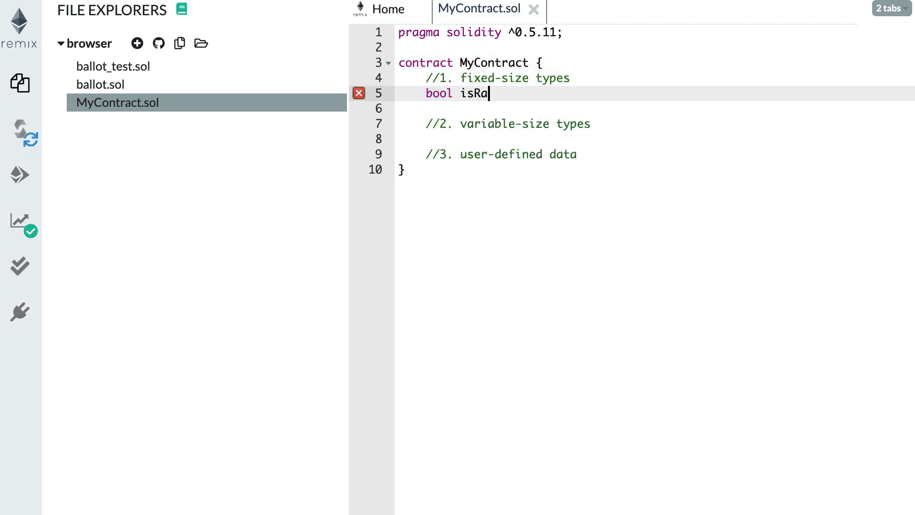
text(ady)
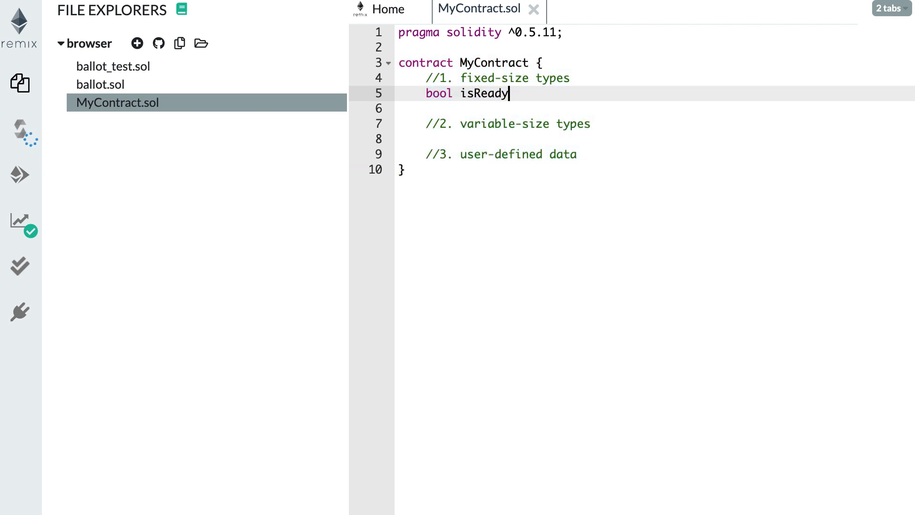
text(;)
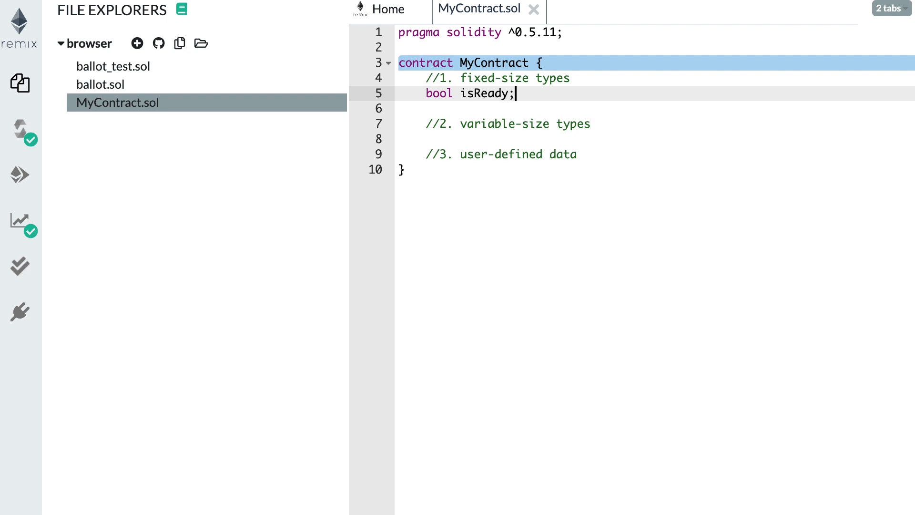
text(true/)
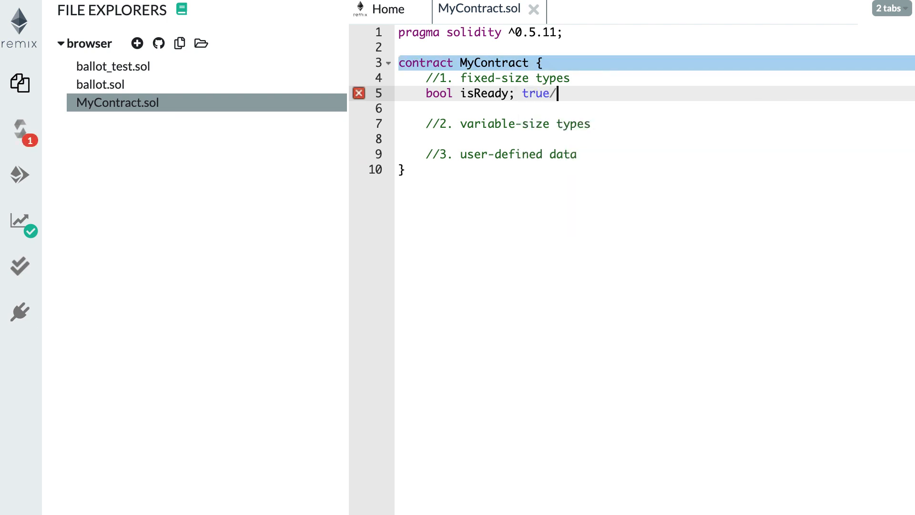
key(Backspace)
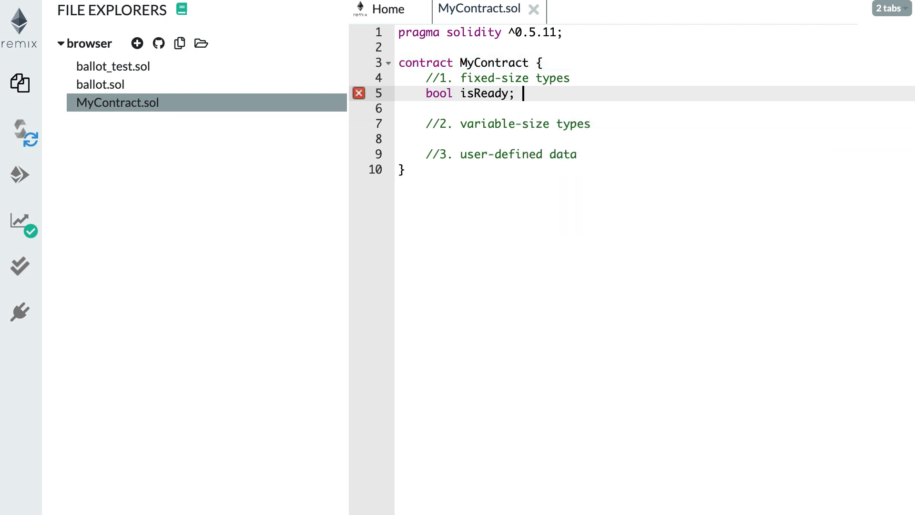
- Declare uint a; on the next line, erasing the example numbers '1, 2, 3.' typed after it
key(Enter)
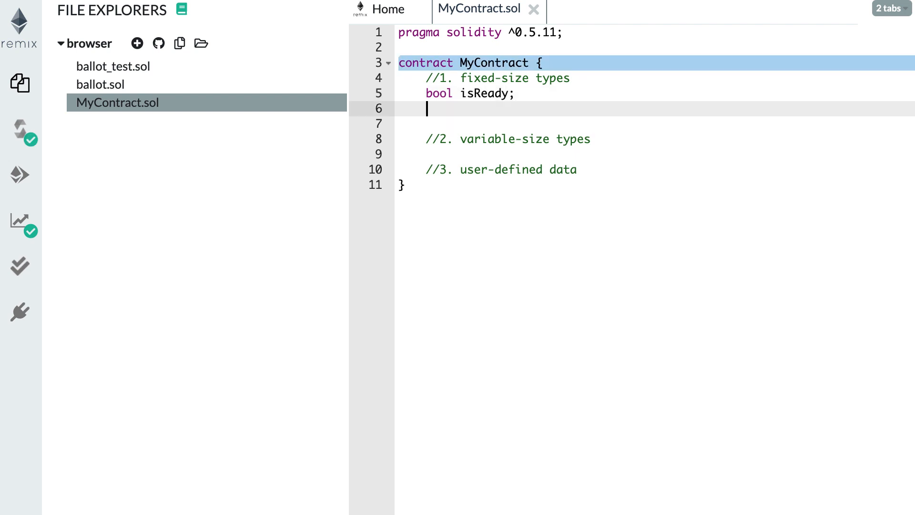
text(uint)
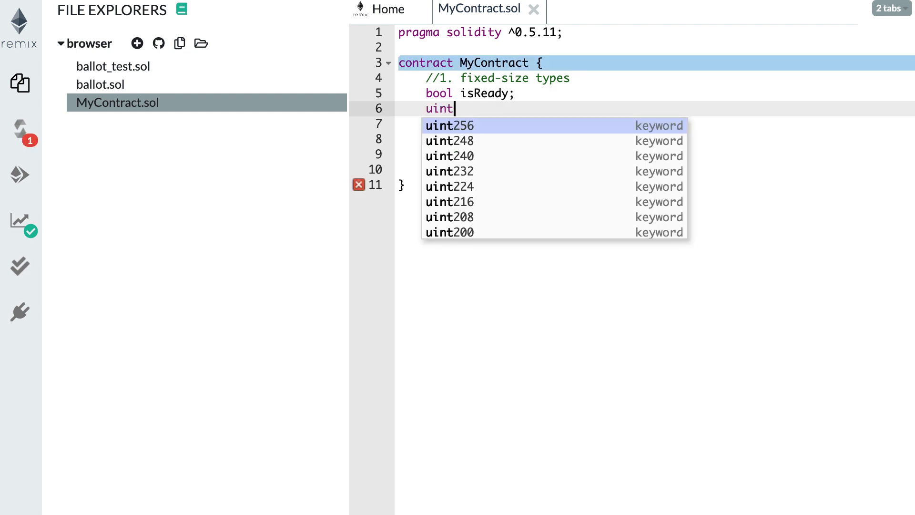
text(a;)
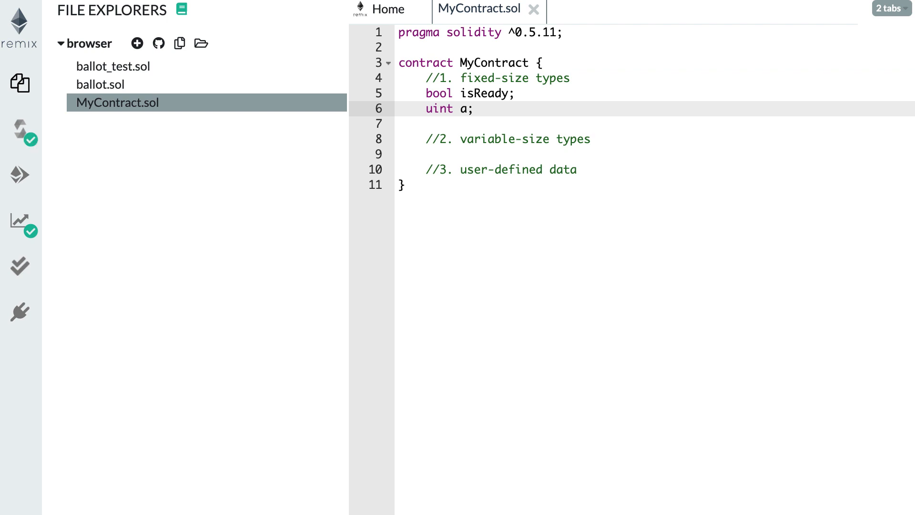
click(467, 63)
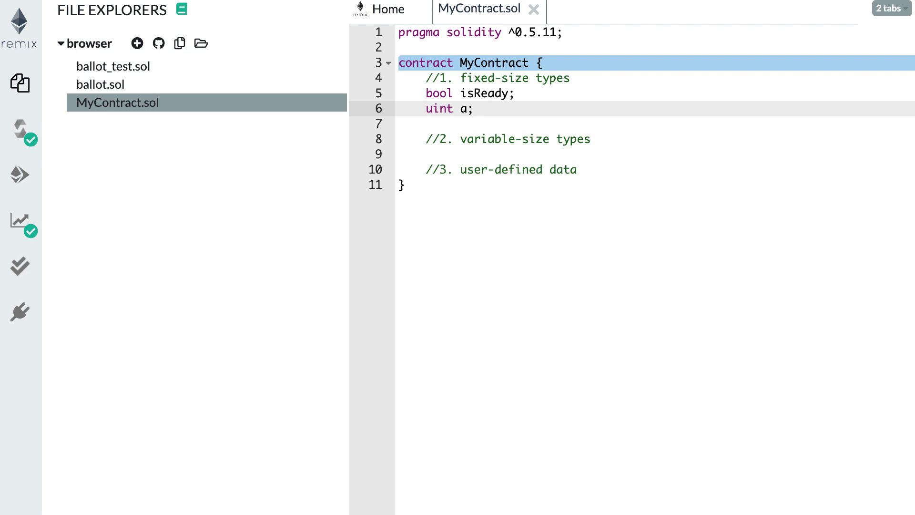
click(475, 109)
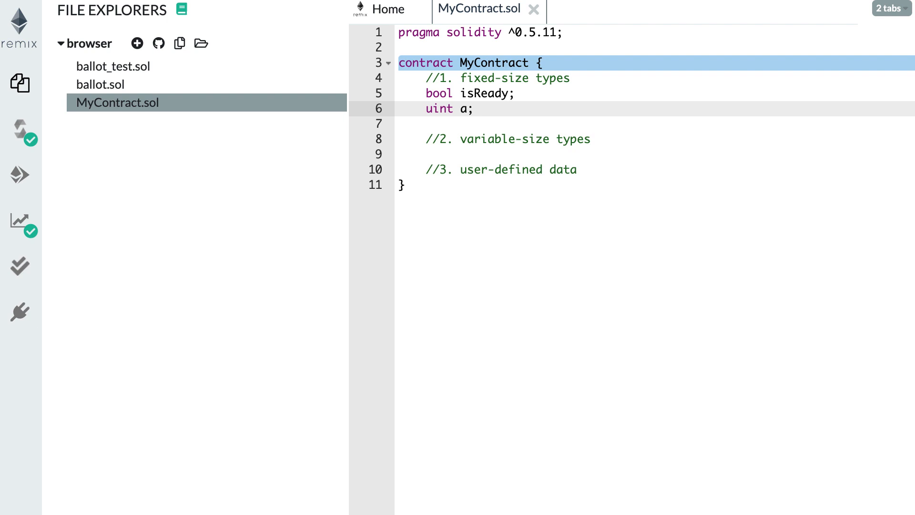
text(1, 2, 3.)
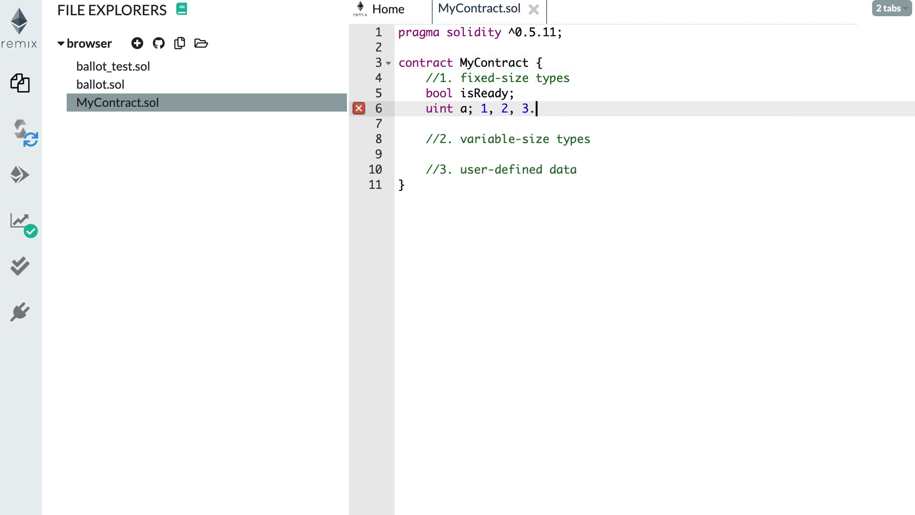
key(BackSpace)
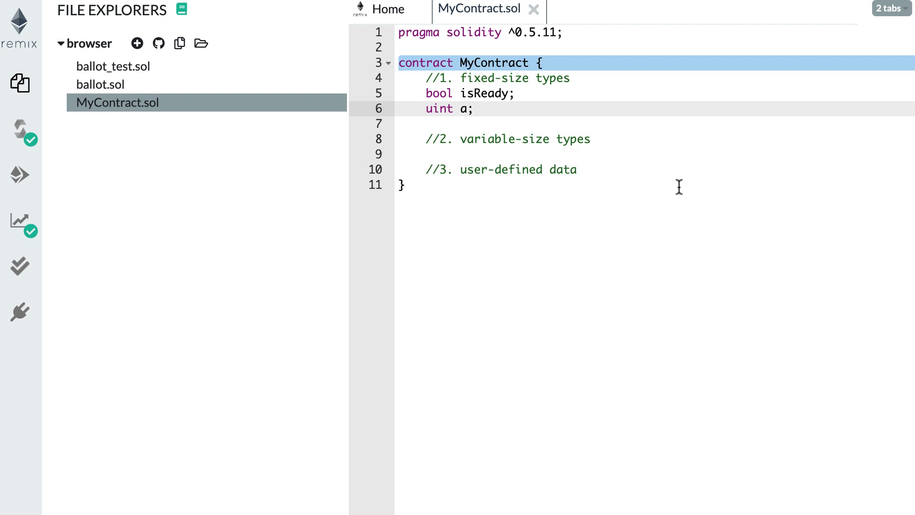
- Declare address recipient; and bytes32 data; as further fixed-size types, picking bytes32 from autocomplete
key(Enter)
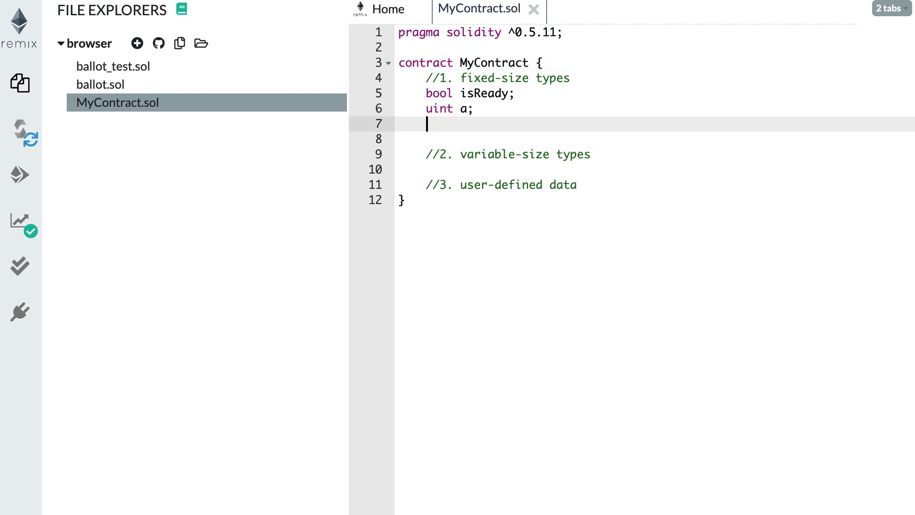
text(address)
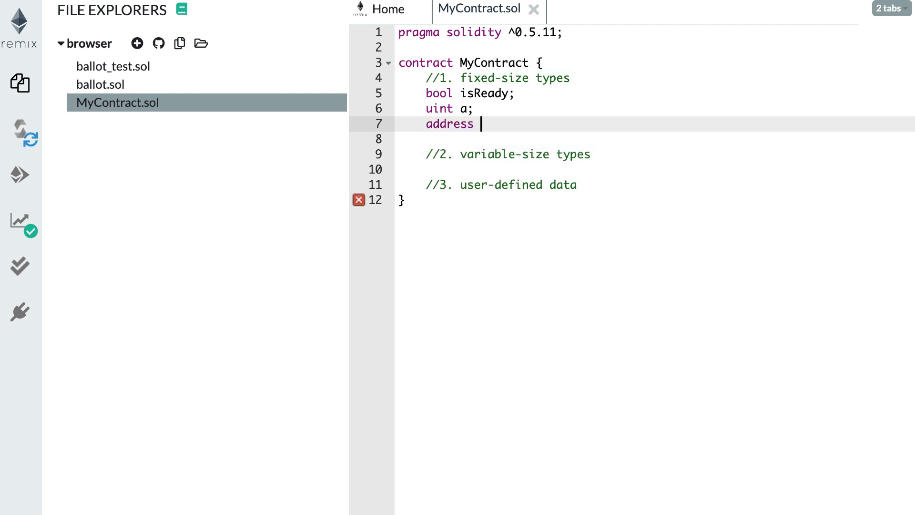
text(recip)
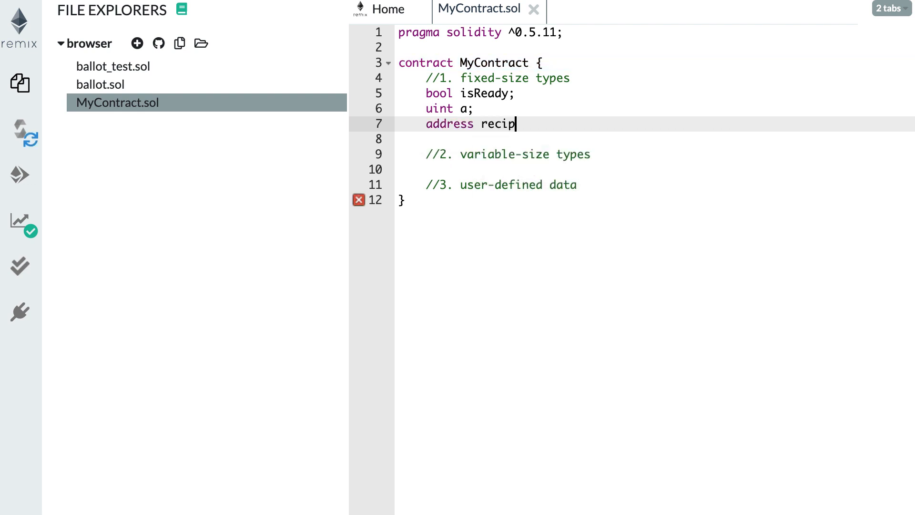
text(ient;)
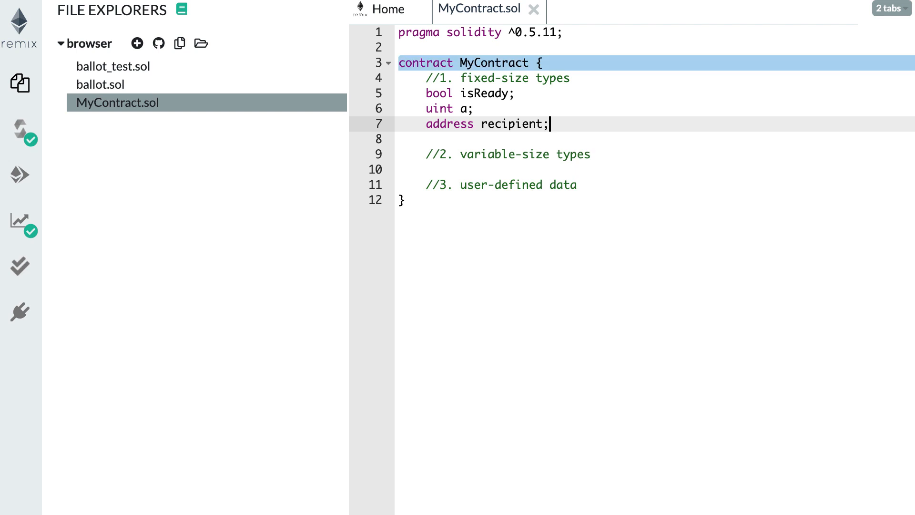
text(b)
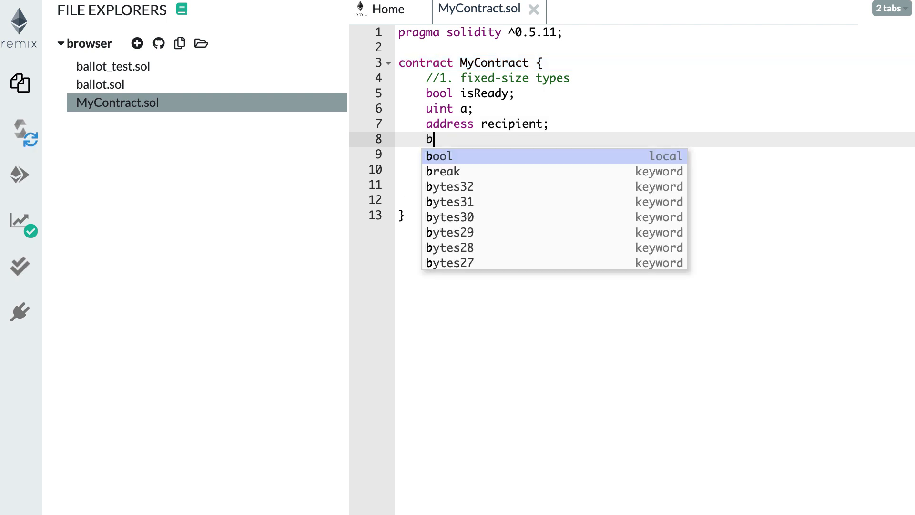
text(ye)
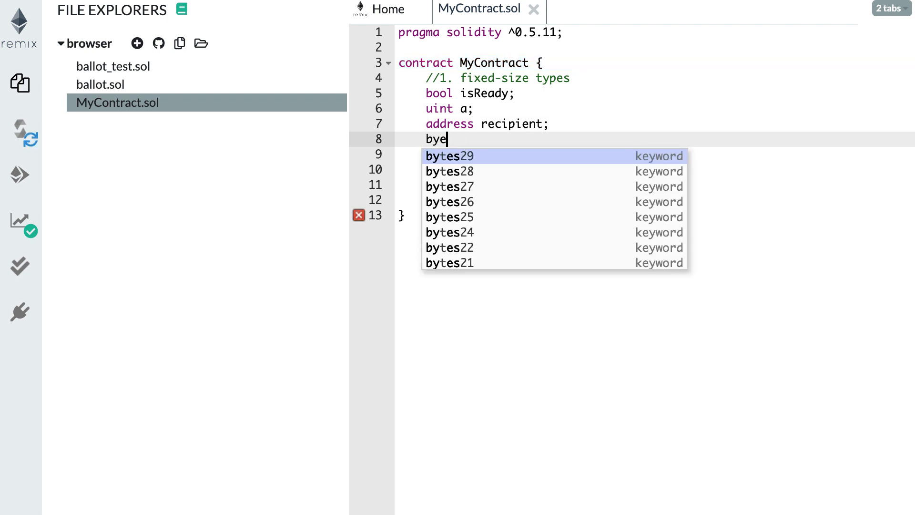
text(s32 data;)
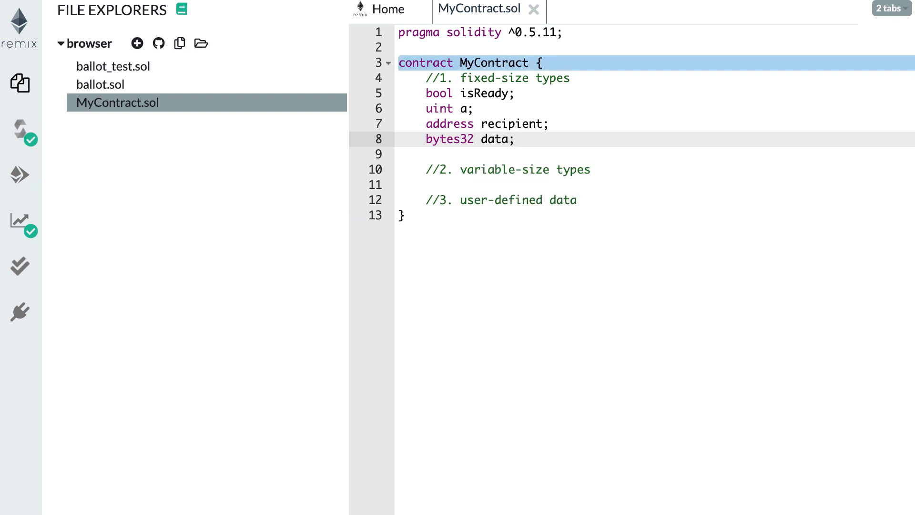
click(515, 139)
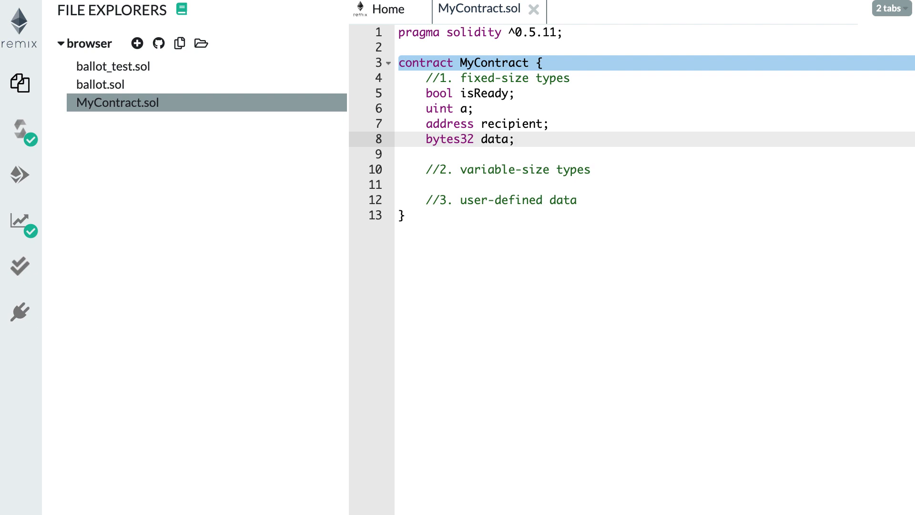
mouse_move(608, 174)
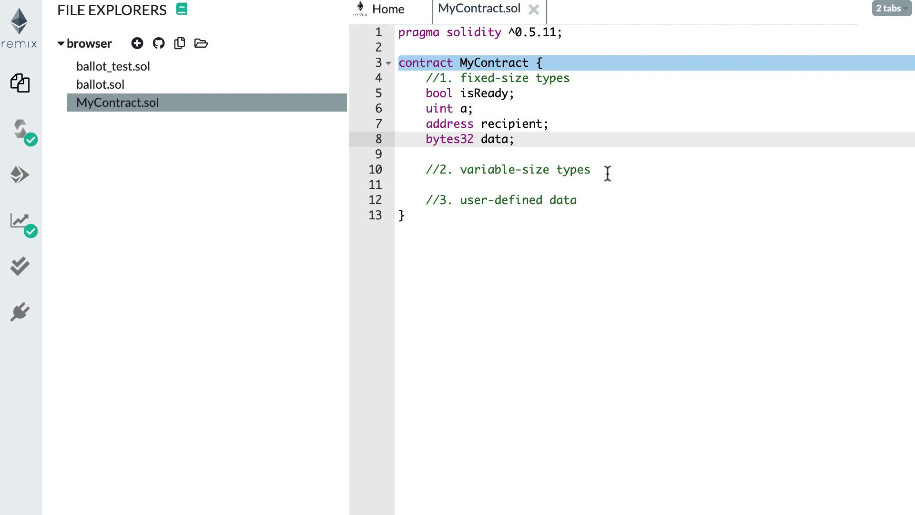
- Declare string name; and bytes _data; under the variable-size types comment
key(Enter)
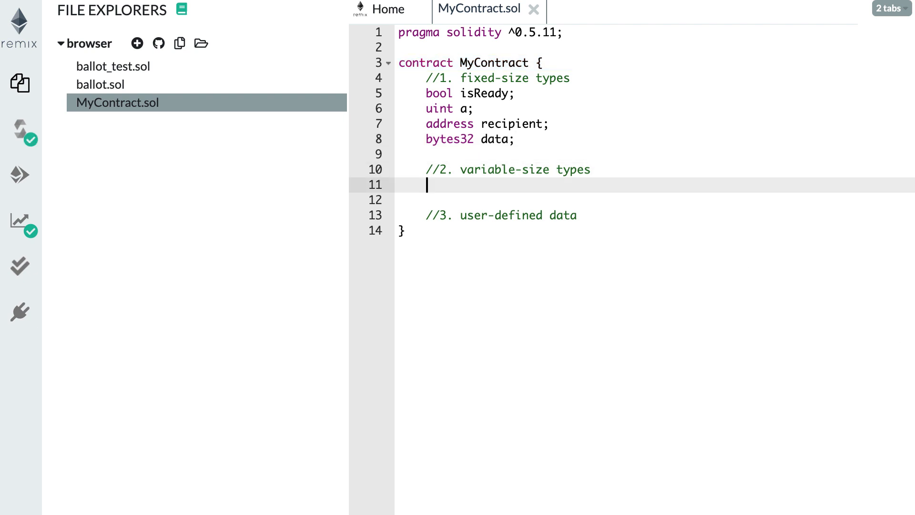
text(string)
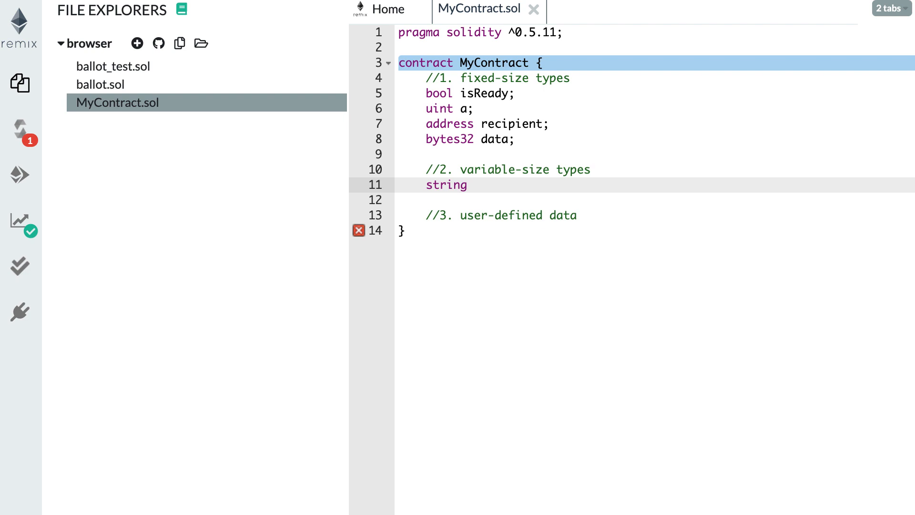
text(name;)
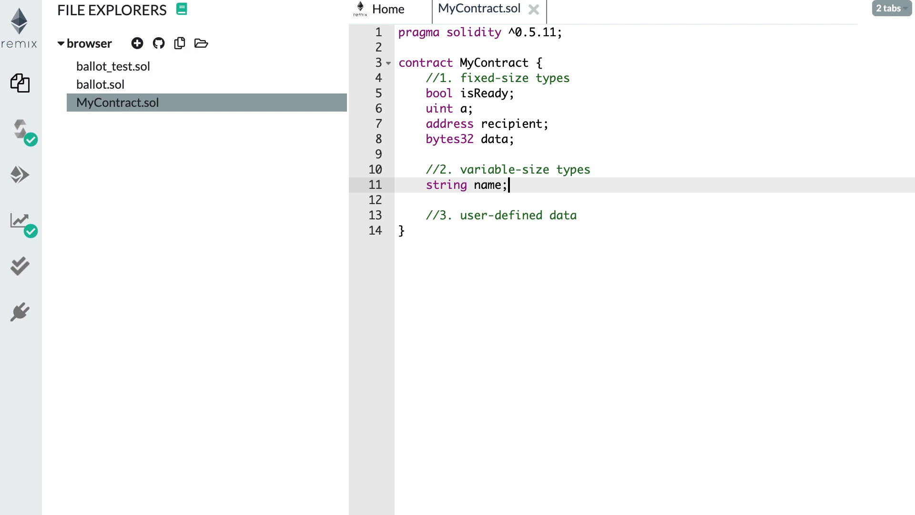
text(b)
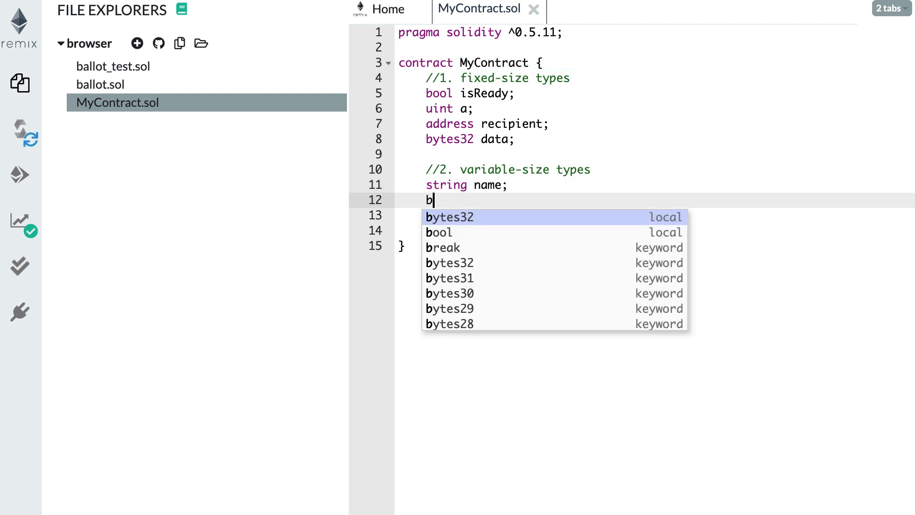
text(ytes)
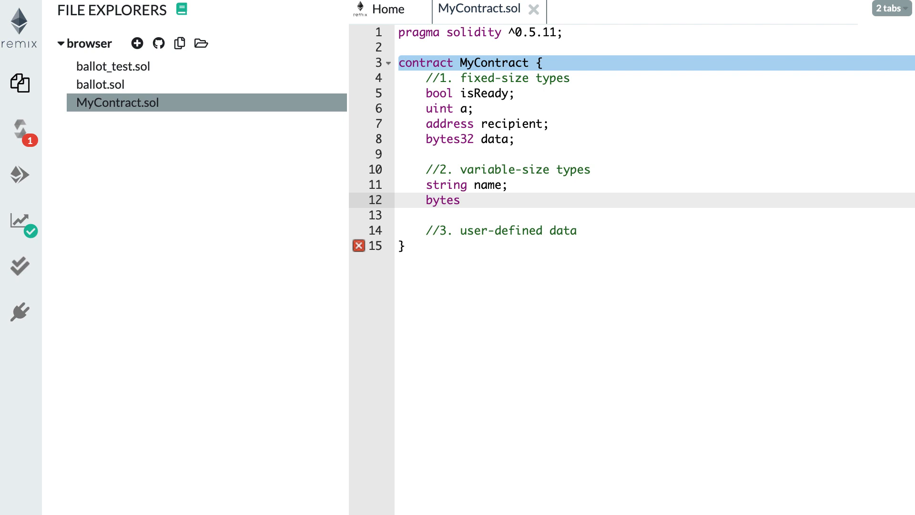
mouse_move(460, 135)
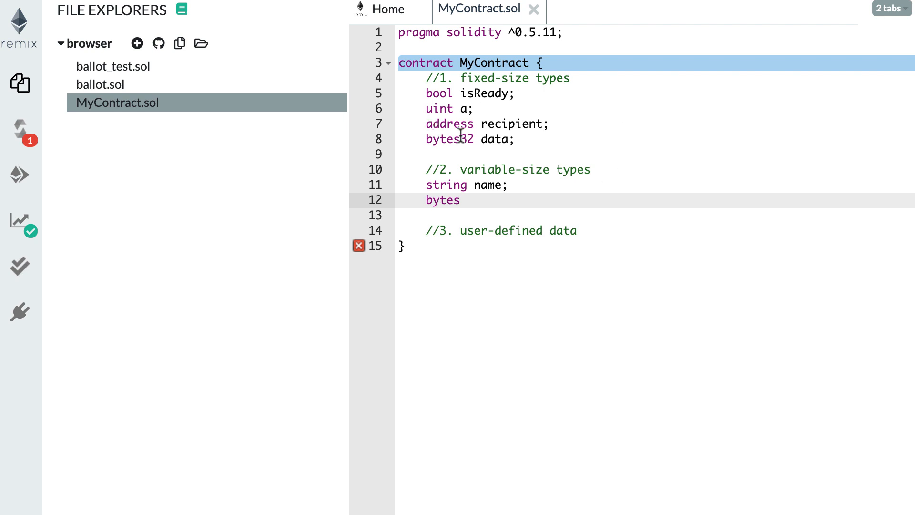
mouse_move(464, 139)
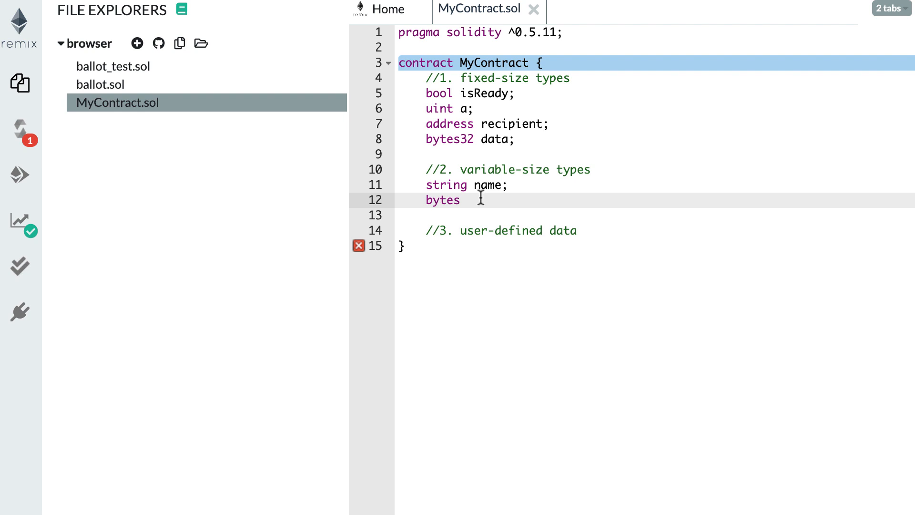
text(_data;)
text(mapping(uint => string) users;)
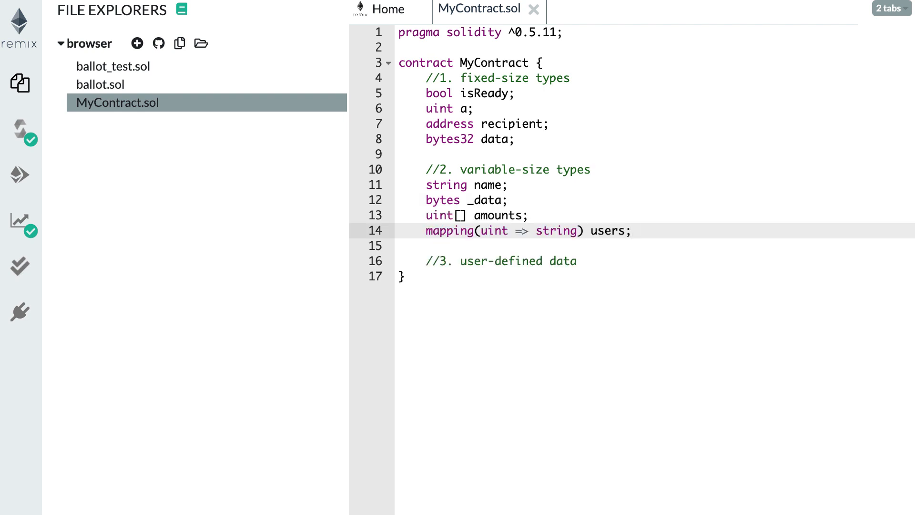
- Declare the dynamic array uint[] amounts; below bytes _data
text(u)
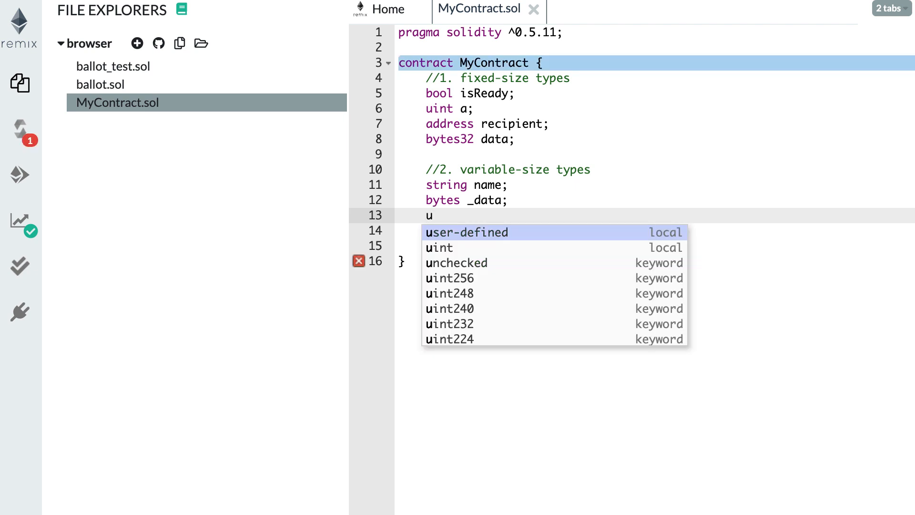
text(int)
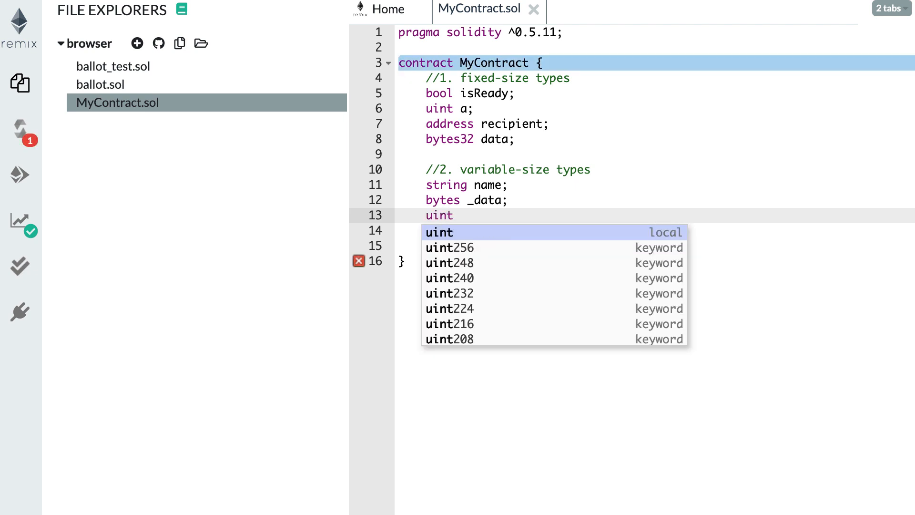
text([])
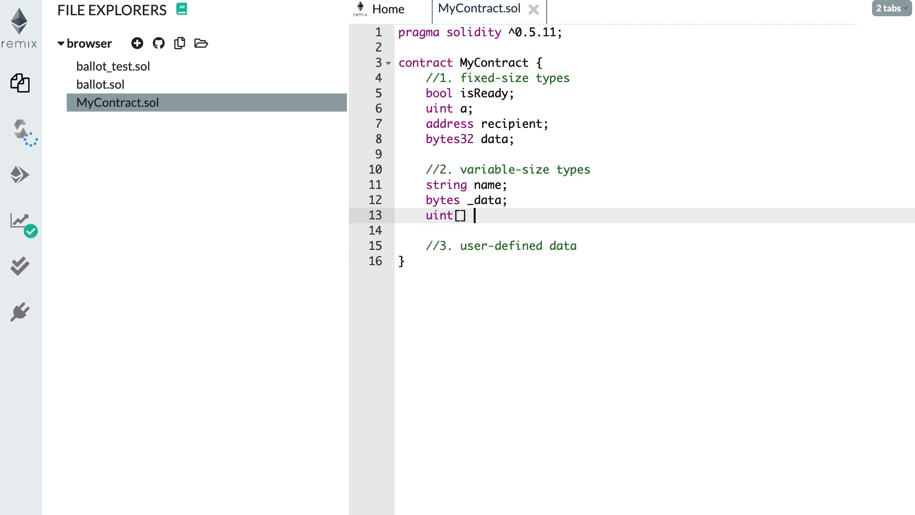
text(am)
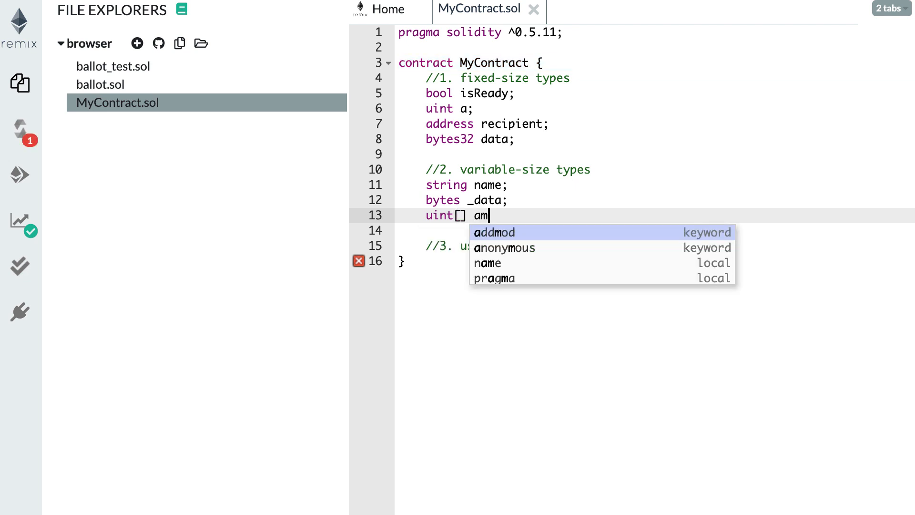
text(ounts;)
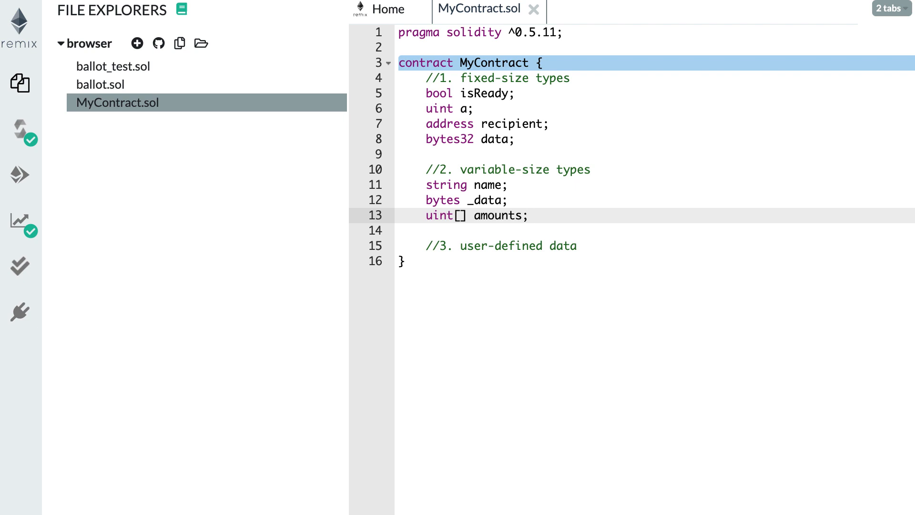
- Declare mapping(uint => string) users; after the amounts array
click(531, 215)
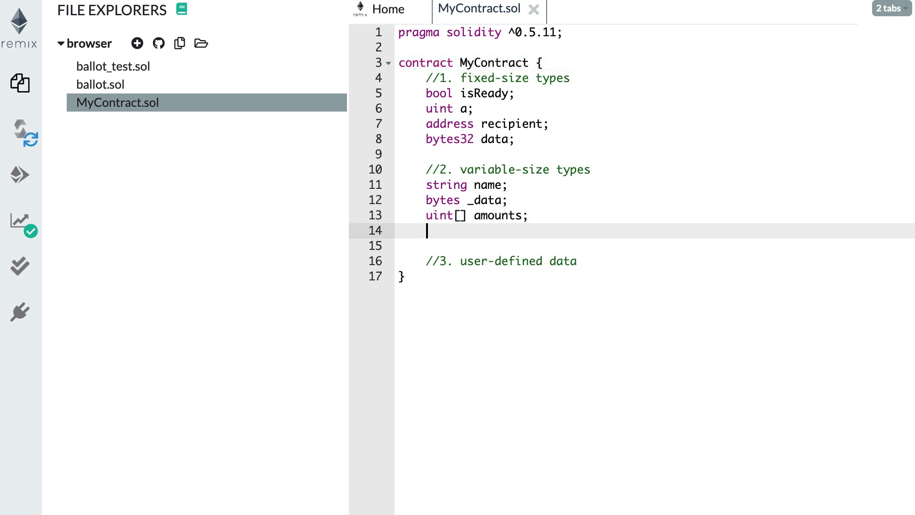
text(mapping()
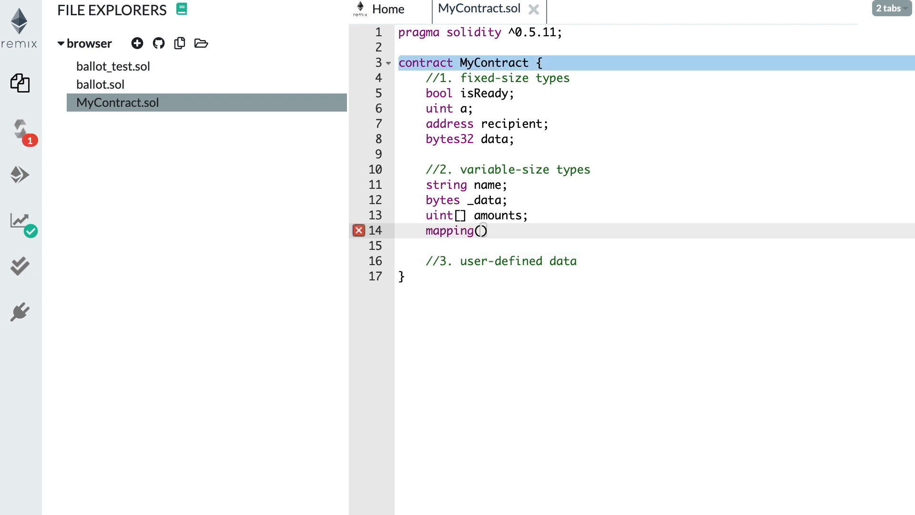
text(uint =>)
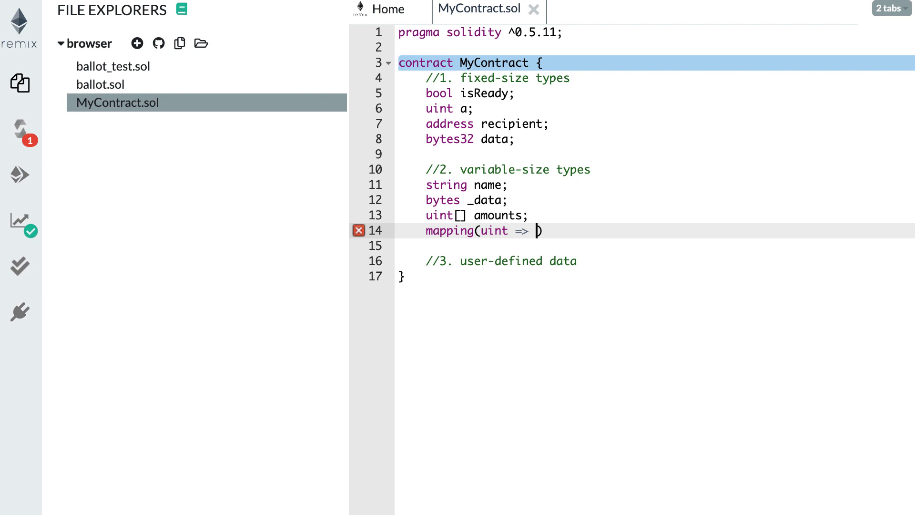
text(string)
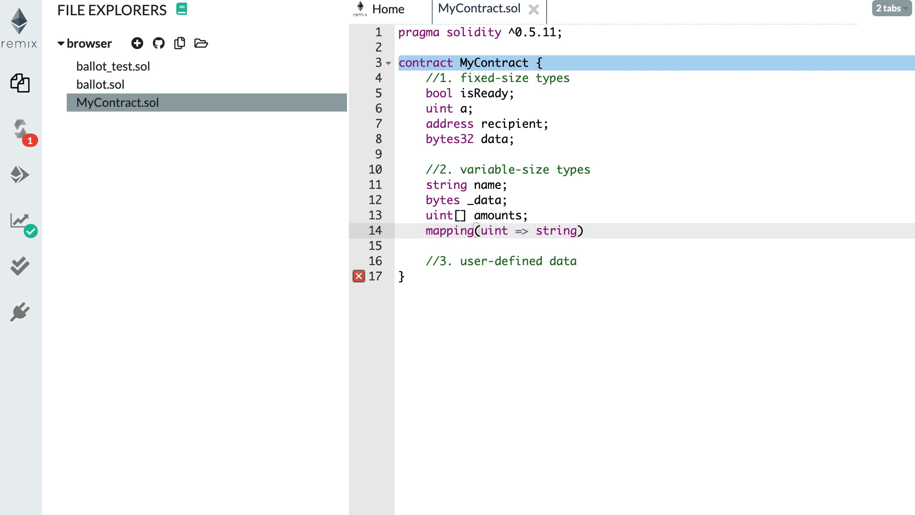
click(591, 231)
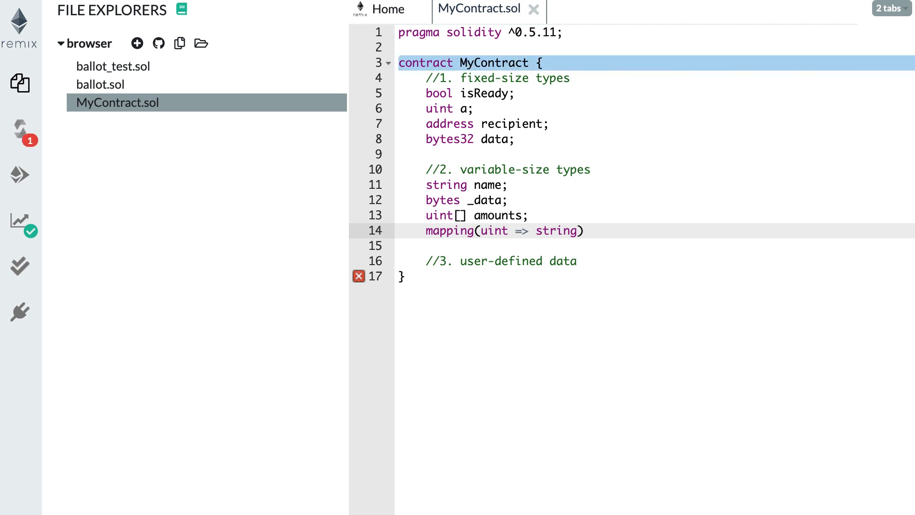
text(users)
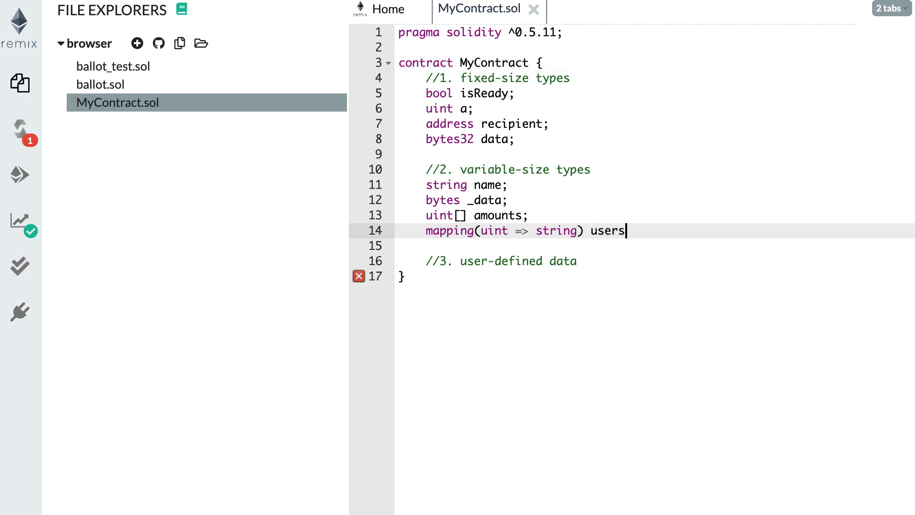
text(;)
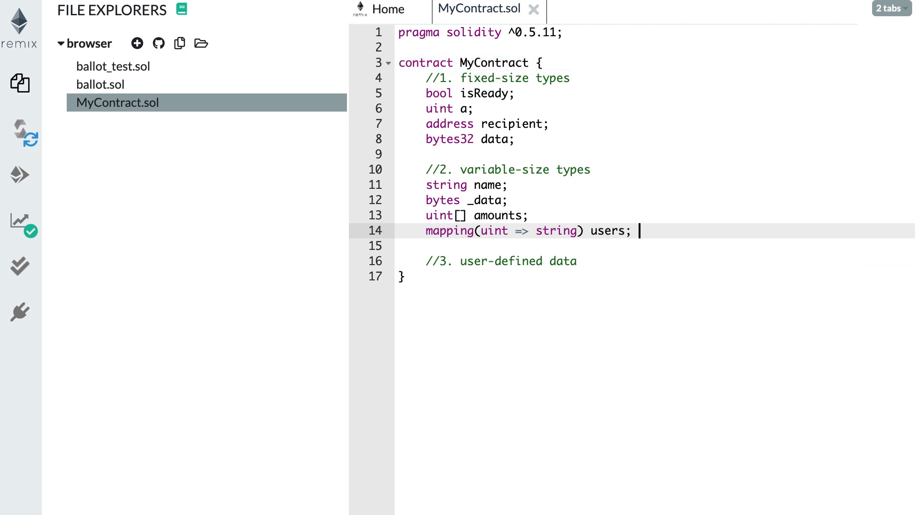
- Type an example users[] 10 => 'e access after the mapping and remove the stray brace
text(users[])
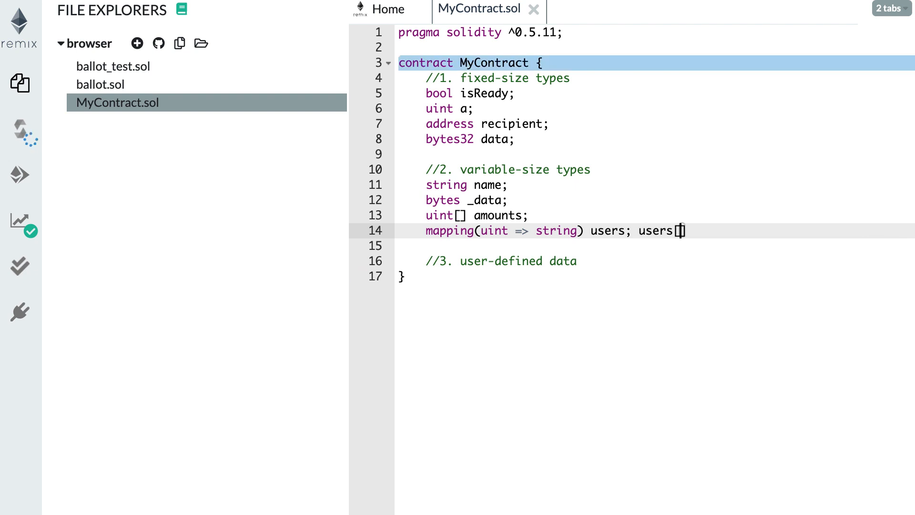
text(10)
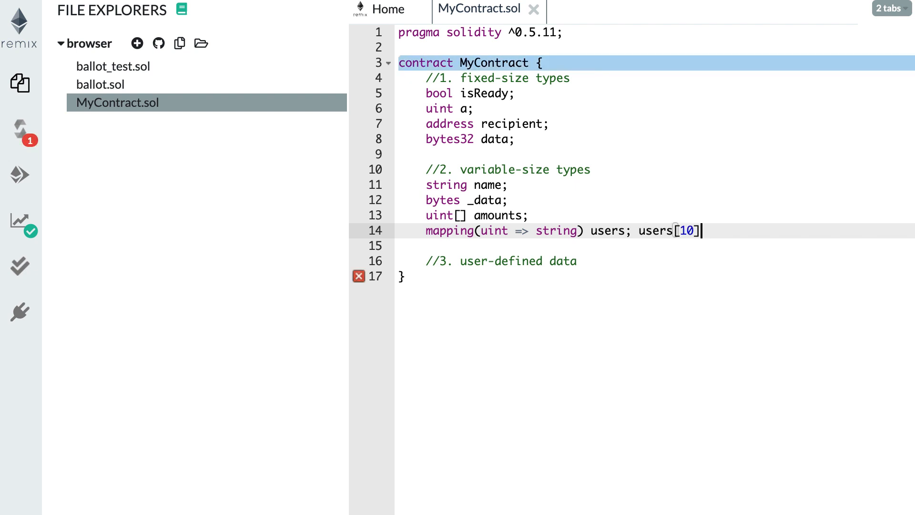
text(=> 'e)
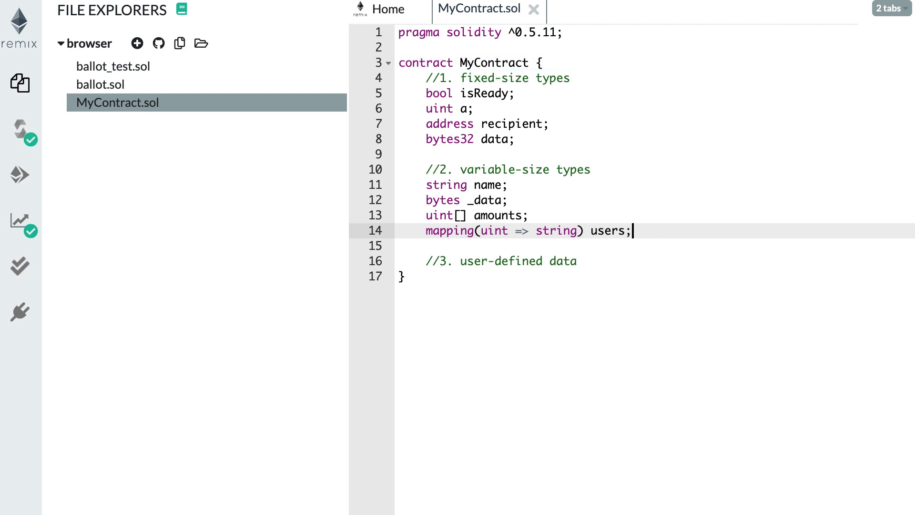
text({)
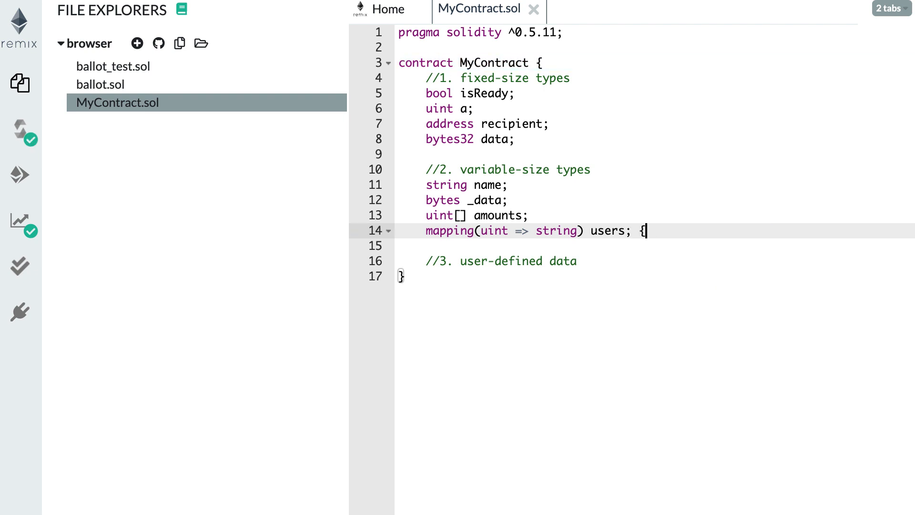
key(Backspace)
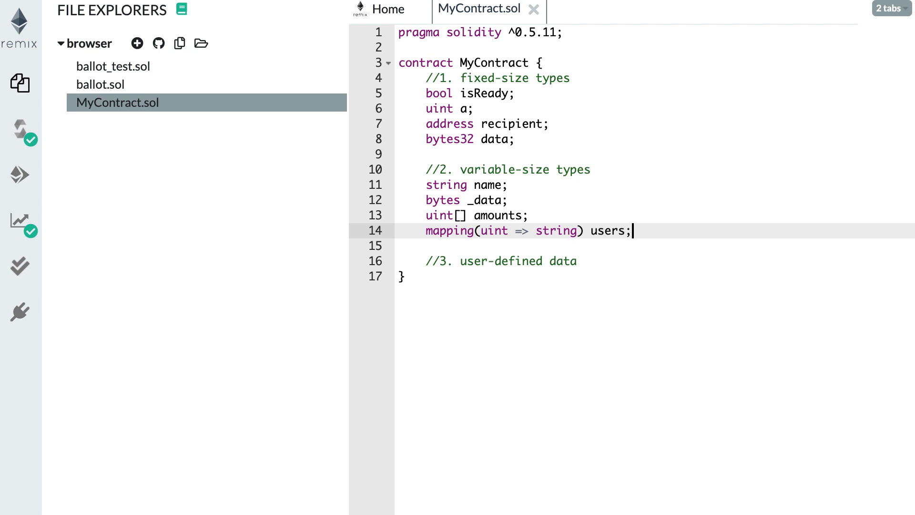
mouse_move(665, 251)
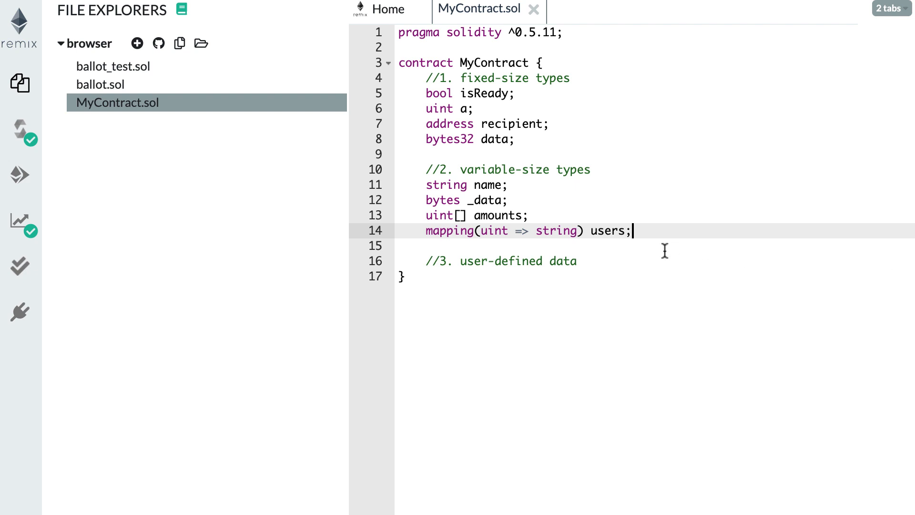
- Start struct User under the user-defined data comment with fields uint id; and string name;
click(595, 261)
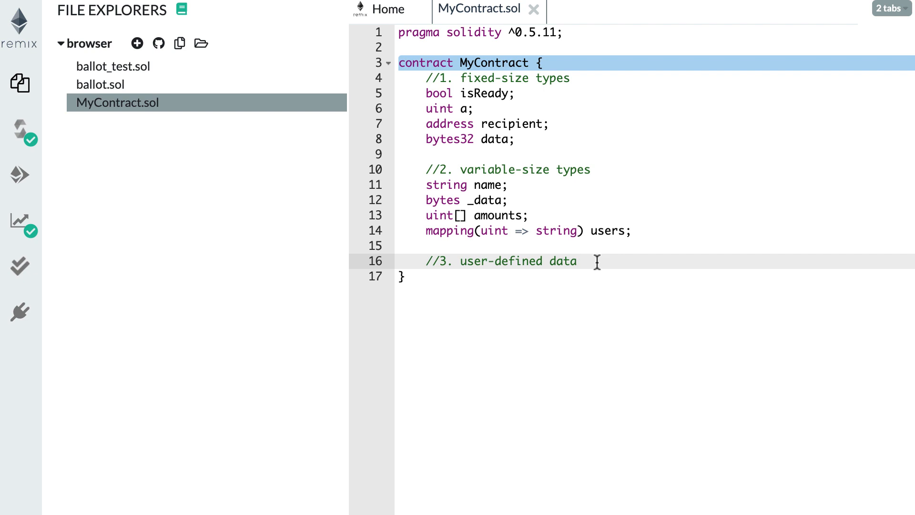
text(struct)
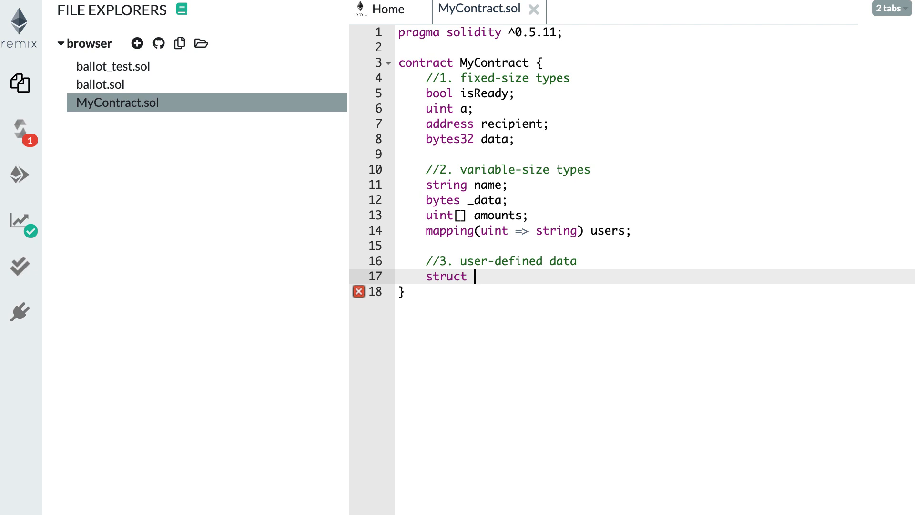
text(User {)
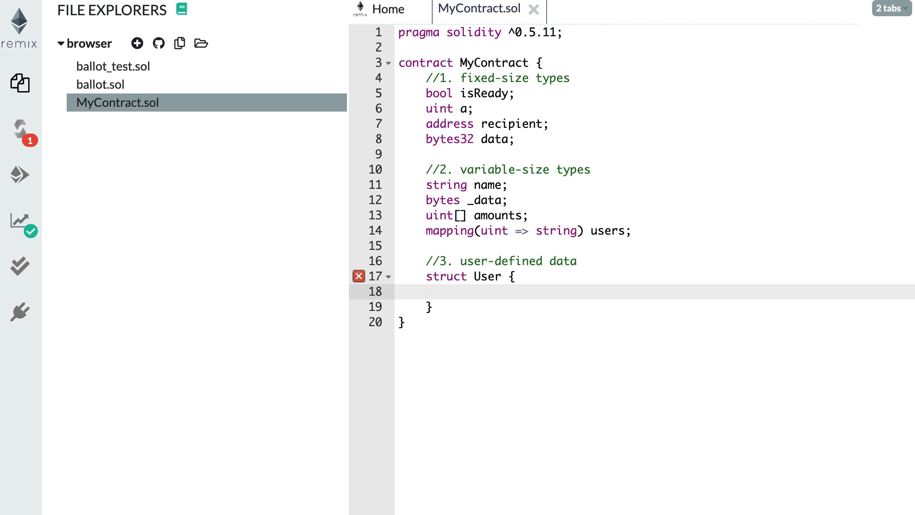
text(uint id;)
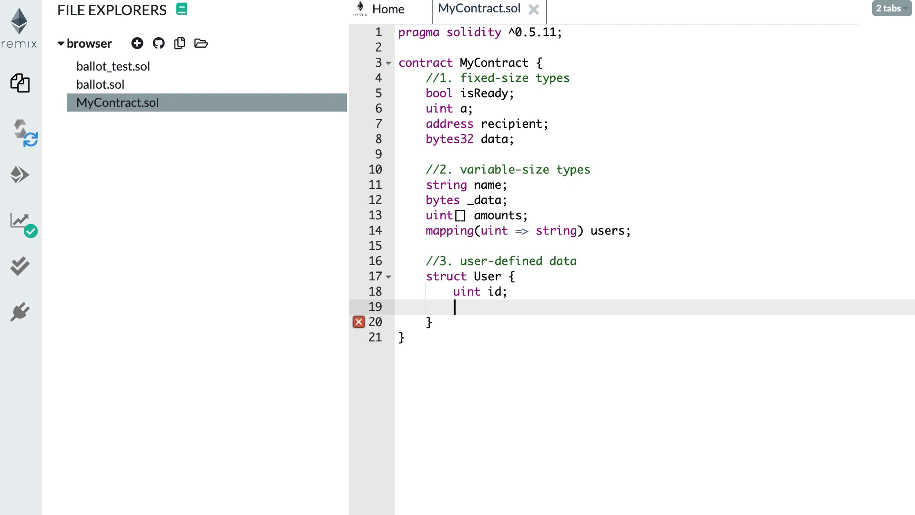
text(string)
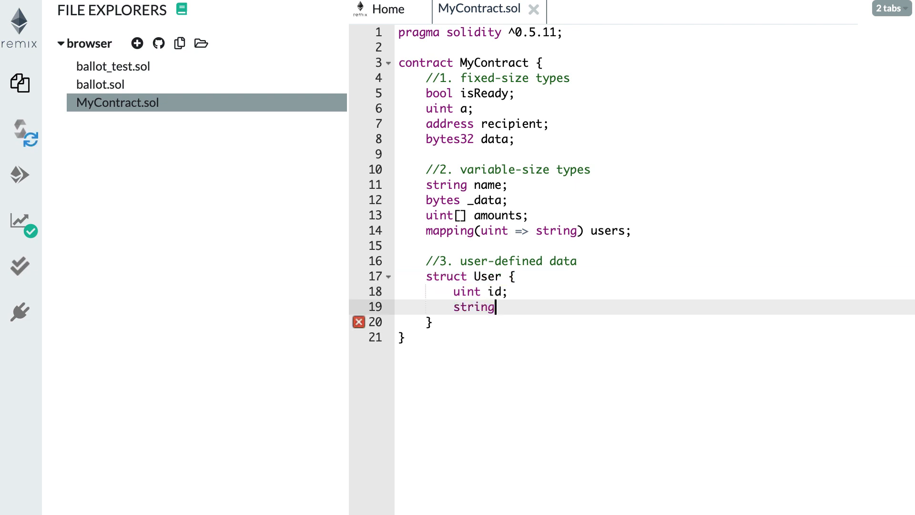
text(name;)
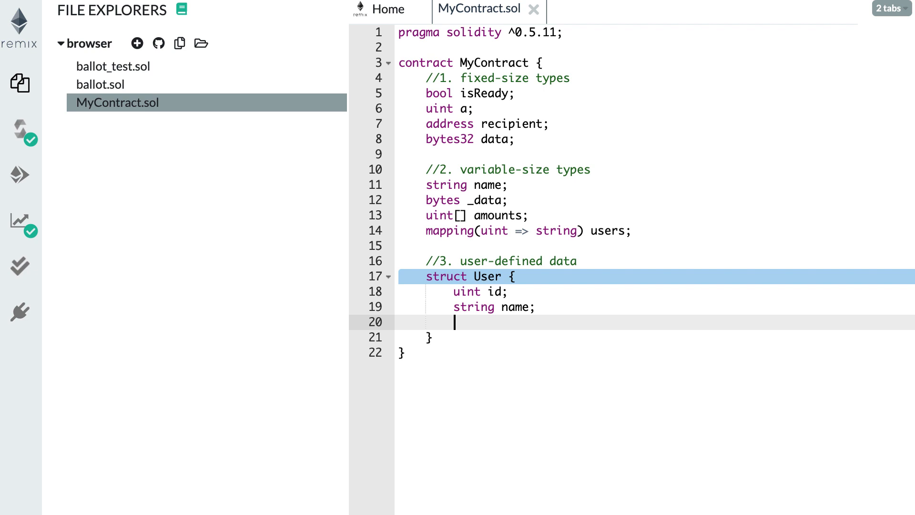
- Add the uint[] friendIds; field and finish the User struct
text(uint)
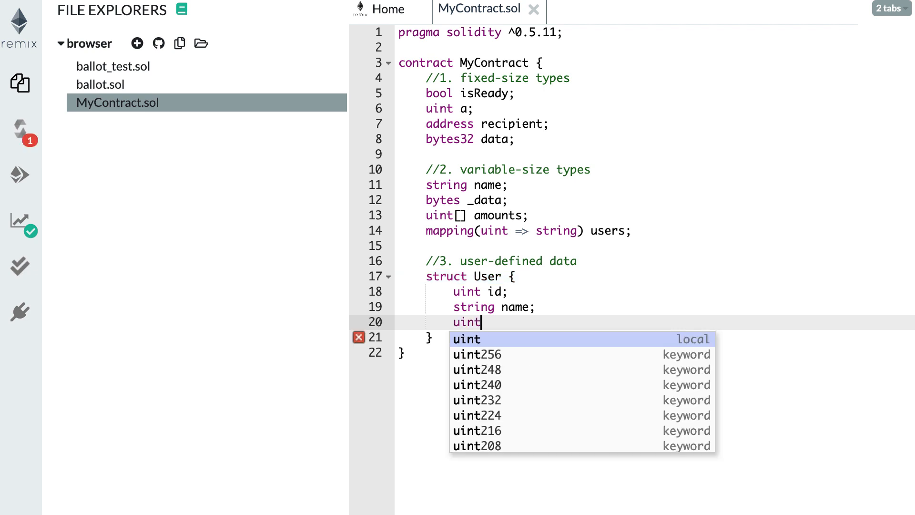
text([])
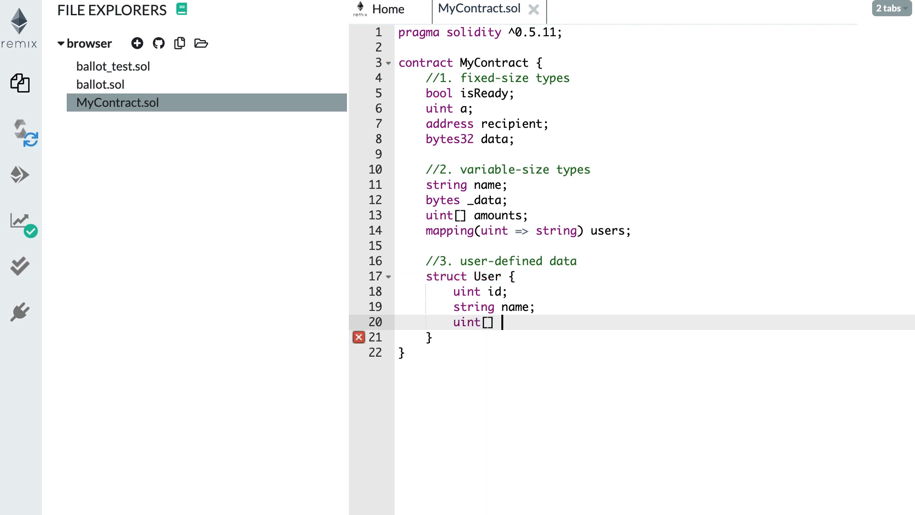
text(frie)
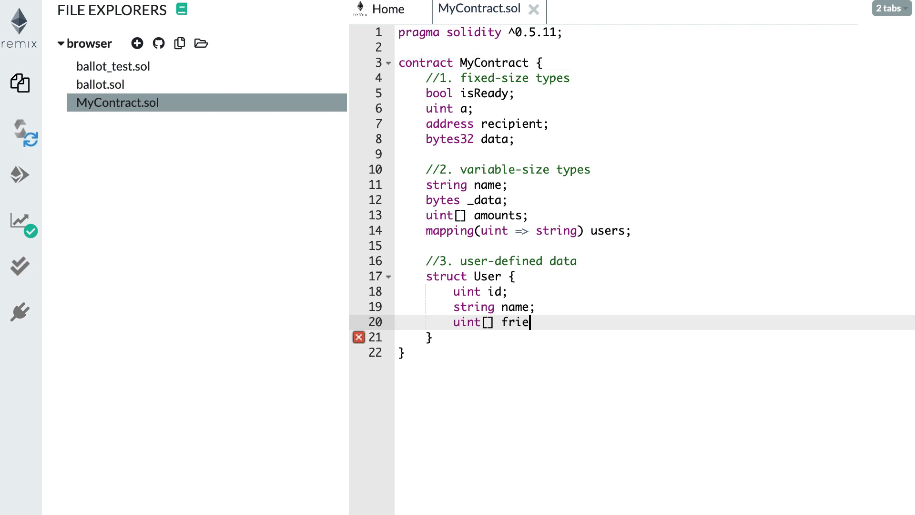
text(ndIds)
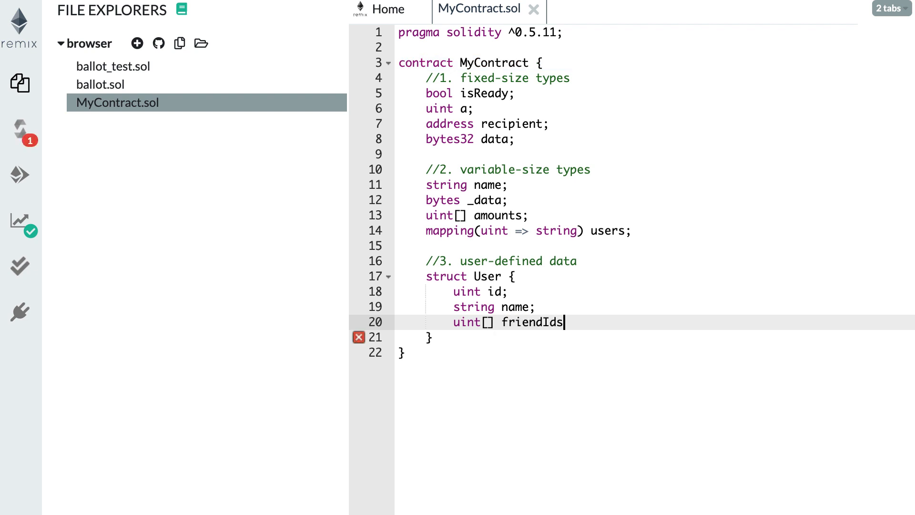
text(;)
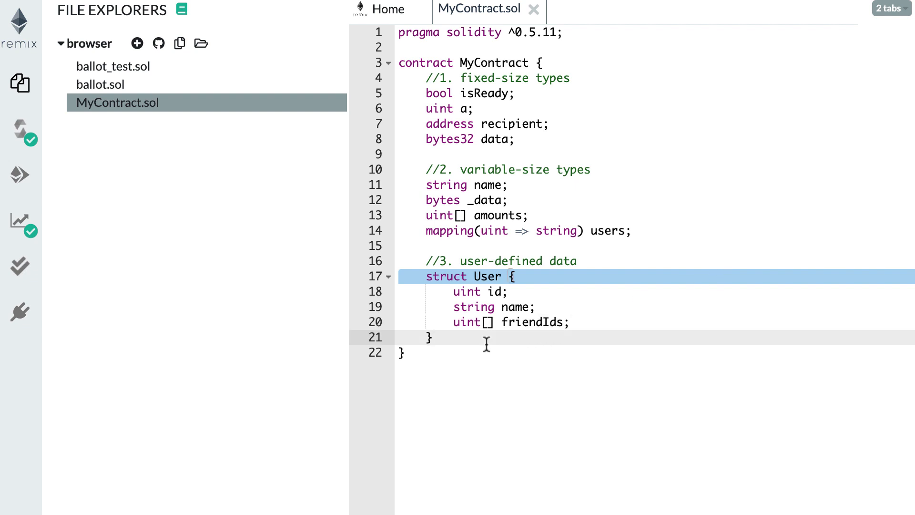
mouse_move(518, 337)
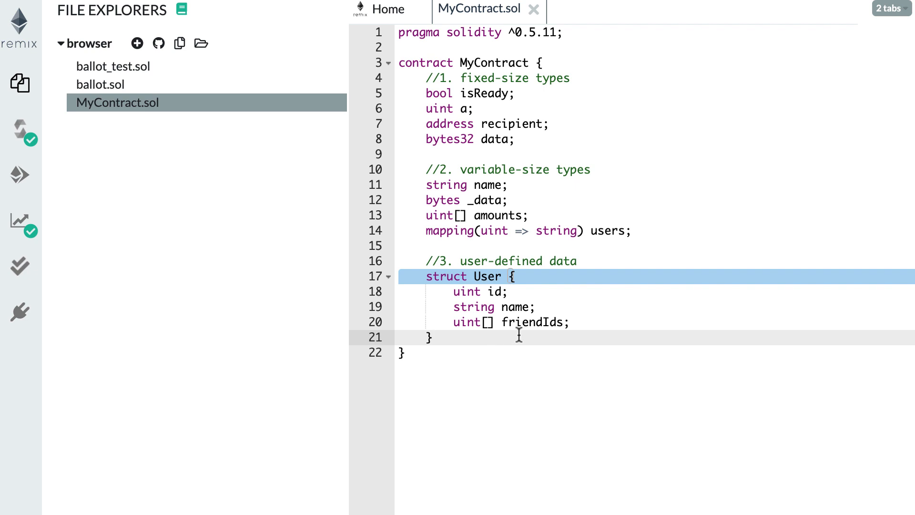
mouse_move(519, 260)
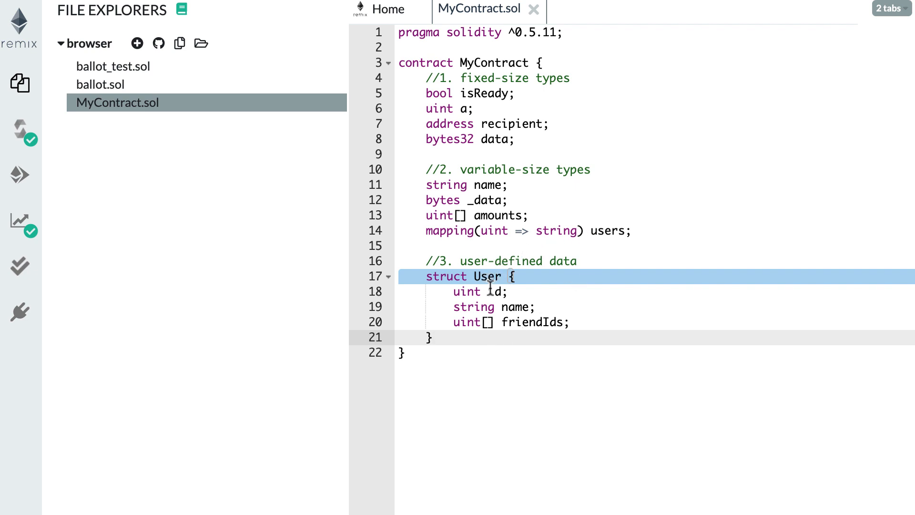
click(433, 338)
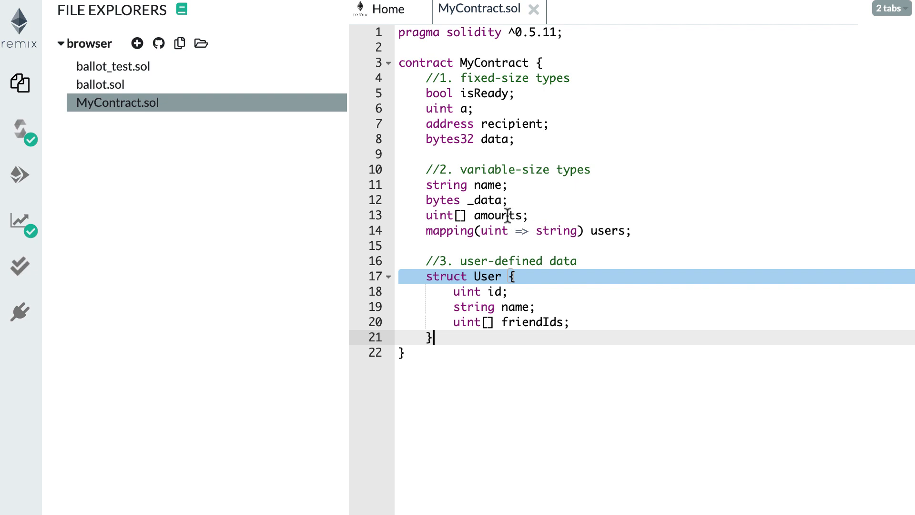
mouse_move(473, 341)
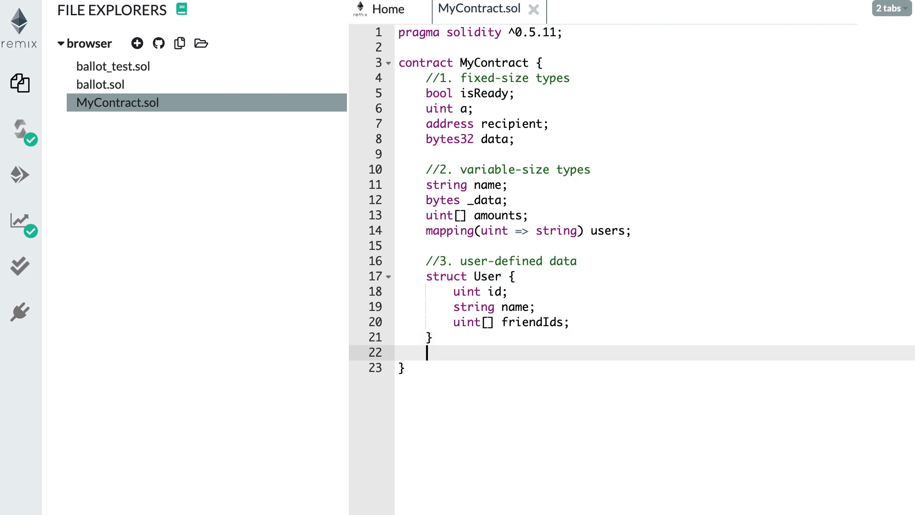
- Declare enum Color { RED, GREEN, BLUE } after the User struct
text(enum)
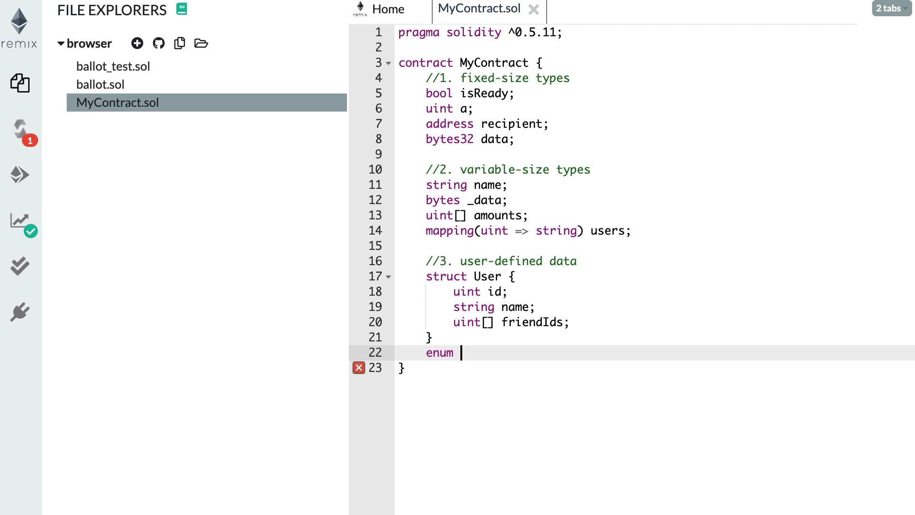
text(C)
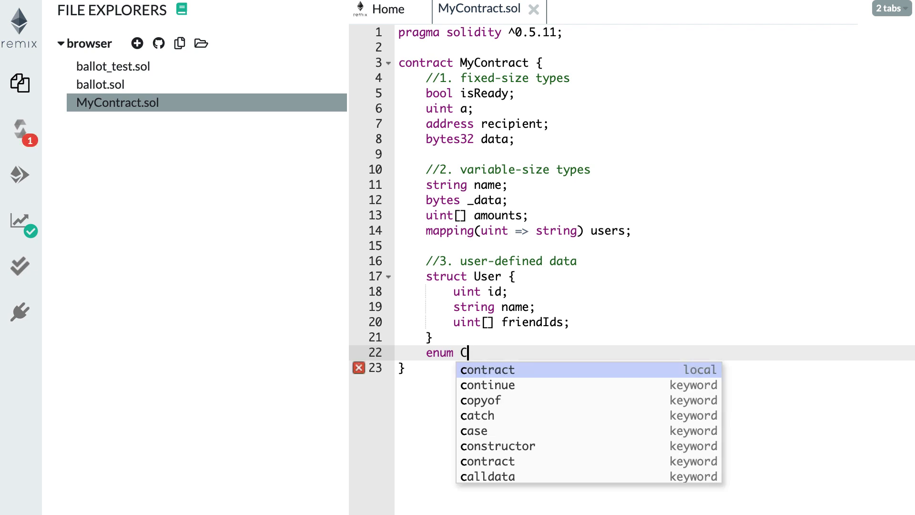
text(olor {)
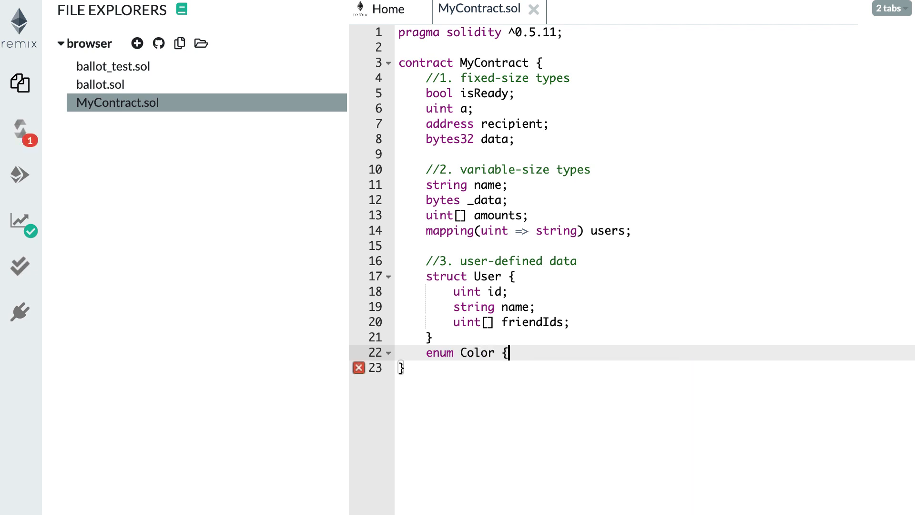
key(Enter)
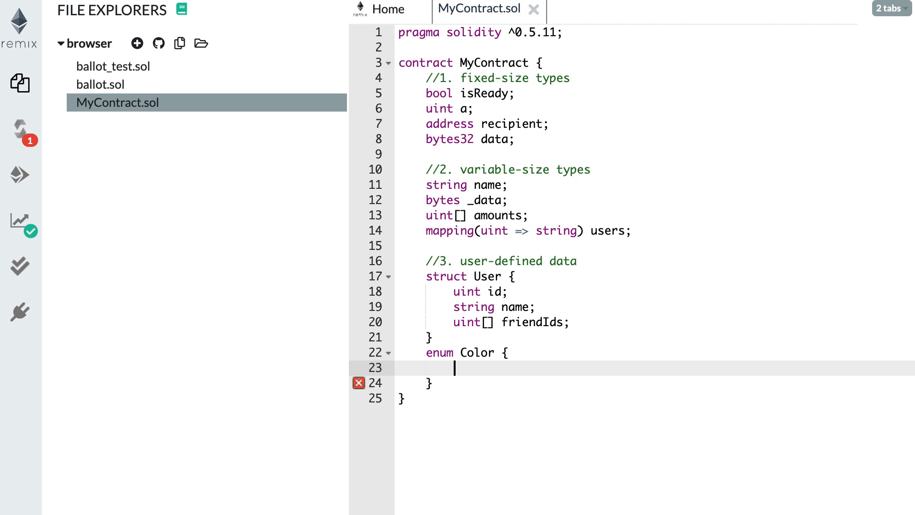
text(RED,)
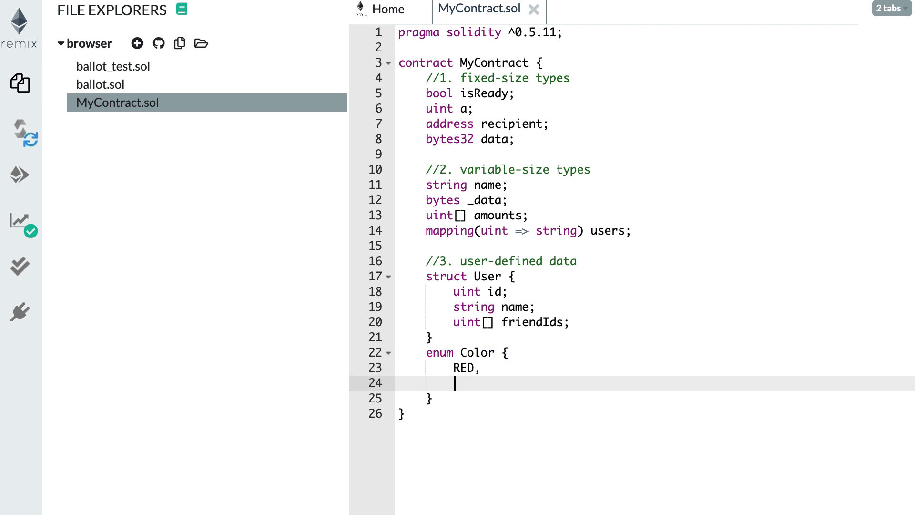
text(GREEN,)
text(BLUE)
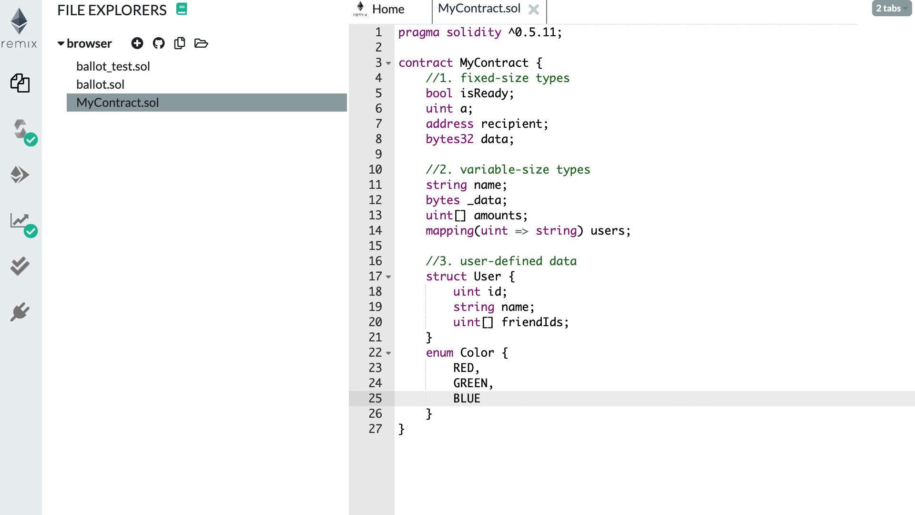
double_click(467, 399)
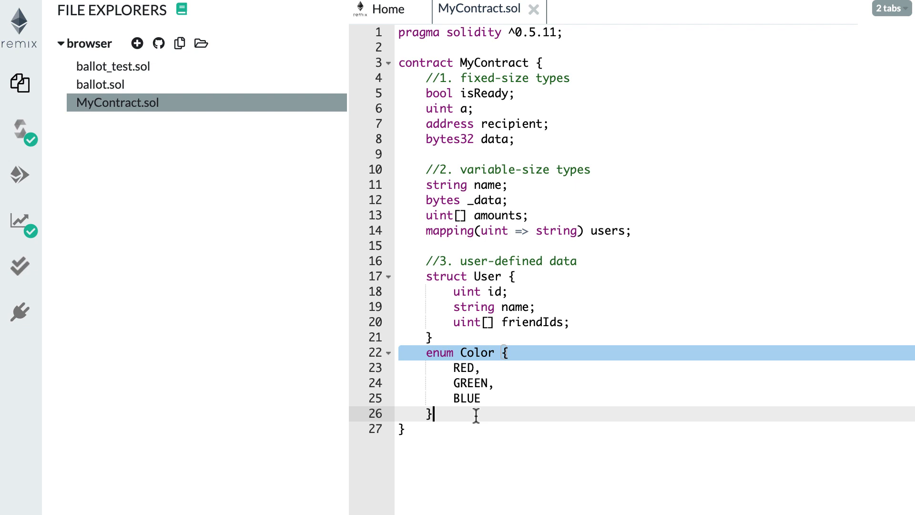
- Write the example values Color.RED, Color.GREEN on a new line below the enum
key(enter)
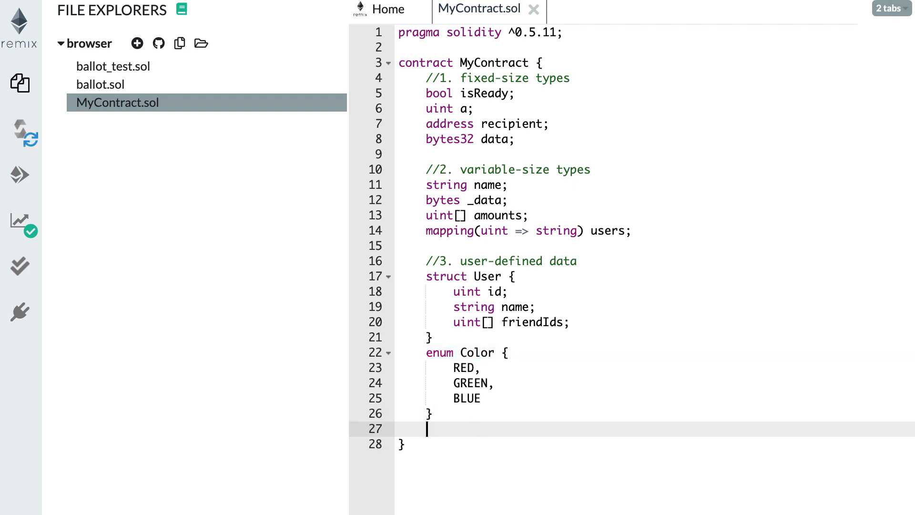
text(Color)
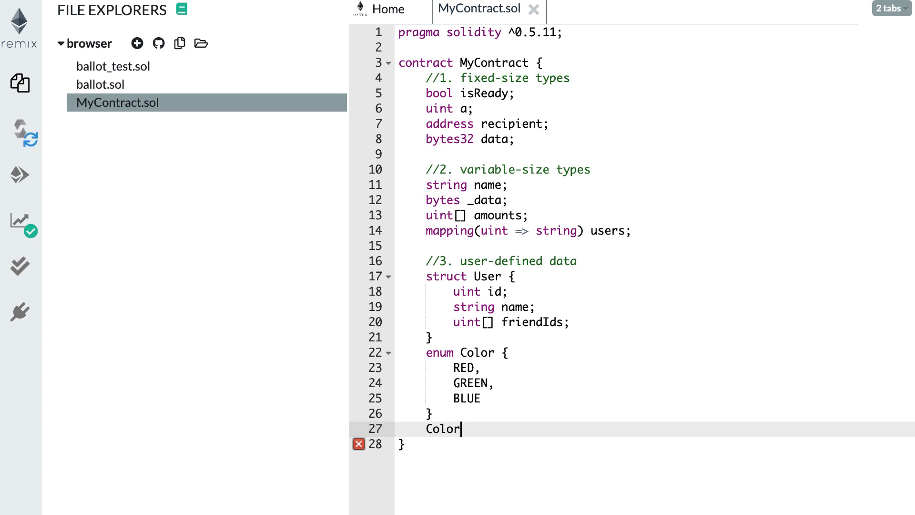
text(.)
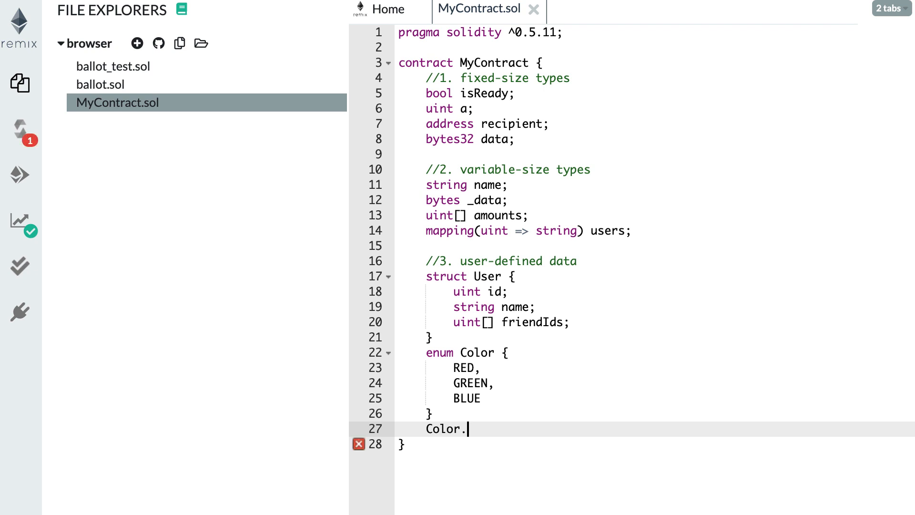
text(RED,)
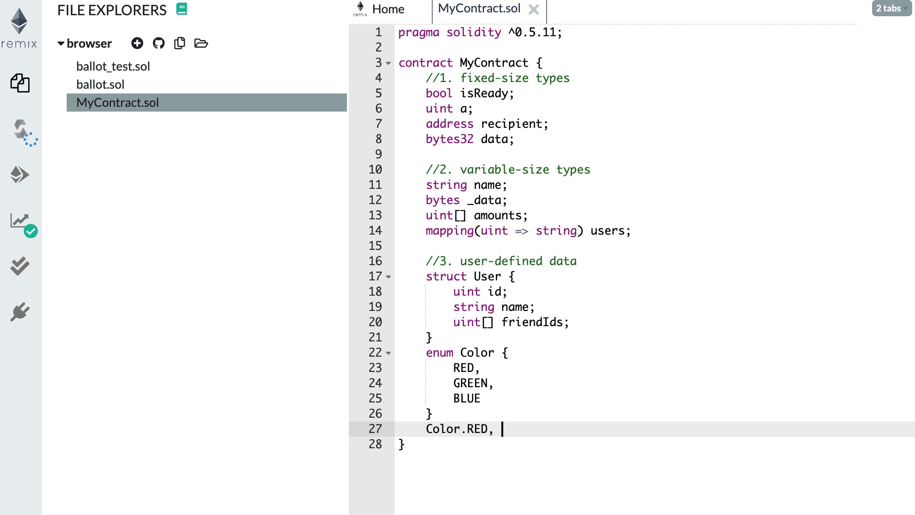
text(Color.GREEN)
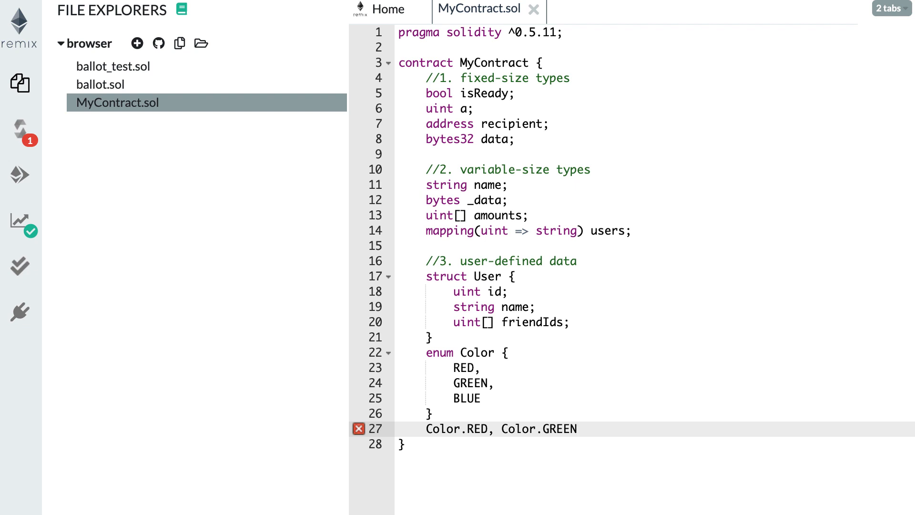
mouse_move(451, 397)
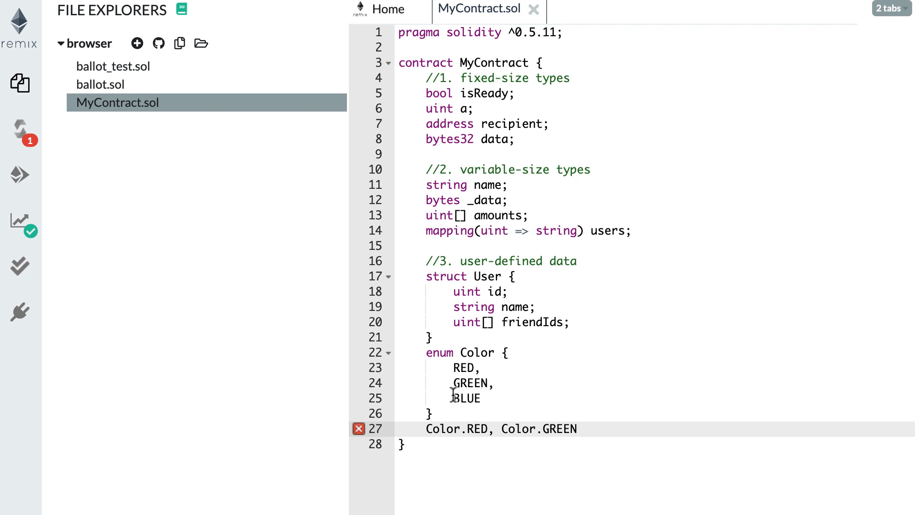
mouse_move(449, 295)
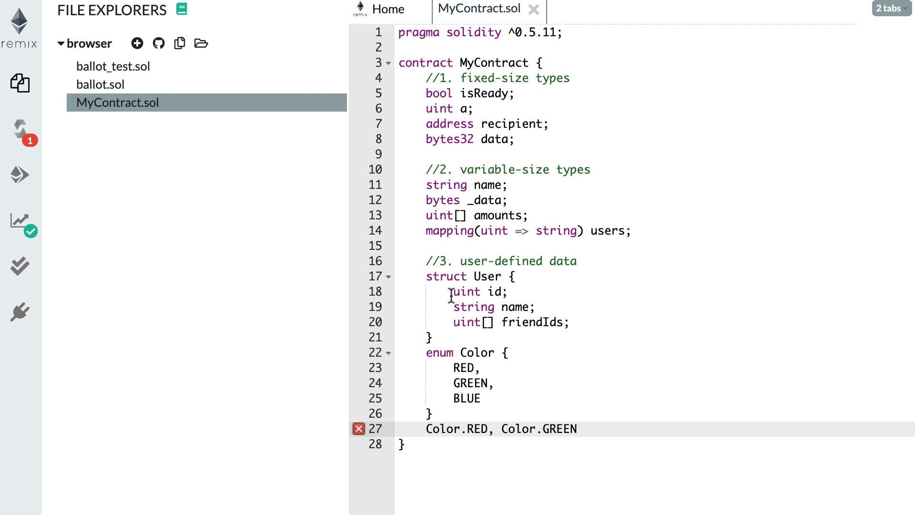